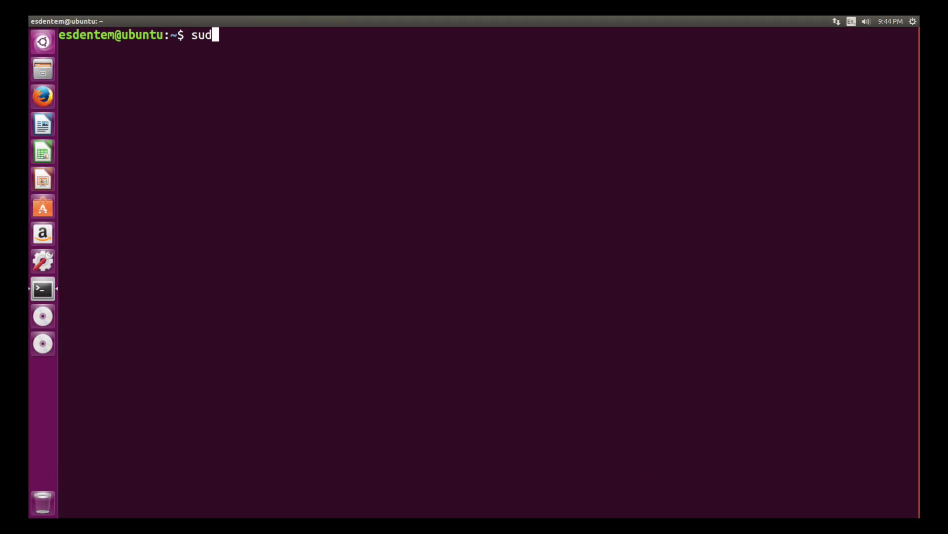
# - Add the ppa:team-gcc-arm-embedded/ppa repository with sudo add-apt-repository
pyautogui.write('o add-')
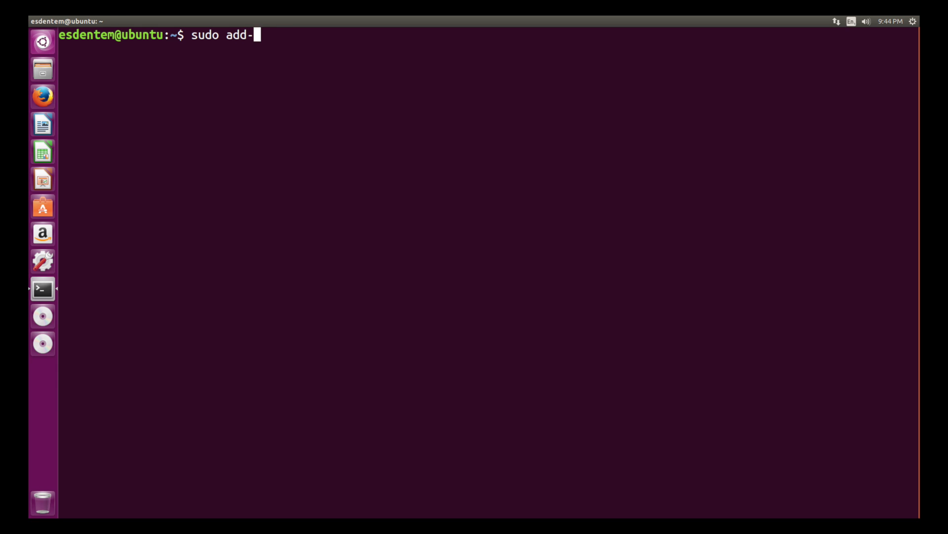
pyautogui.write('apt-repository')
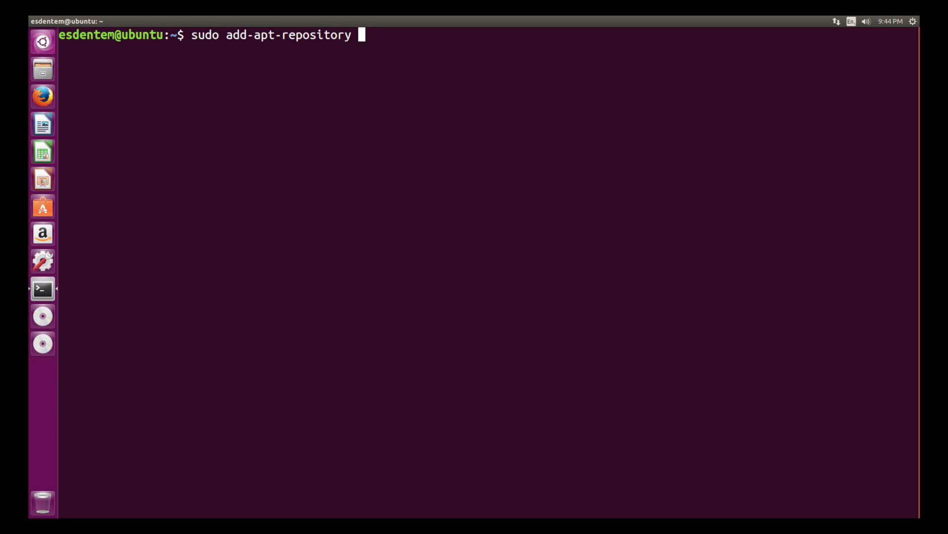
pyautogui.write('ppa:te')
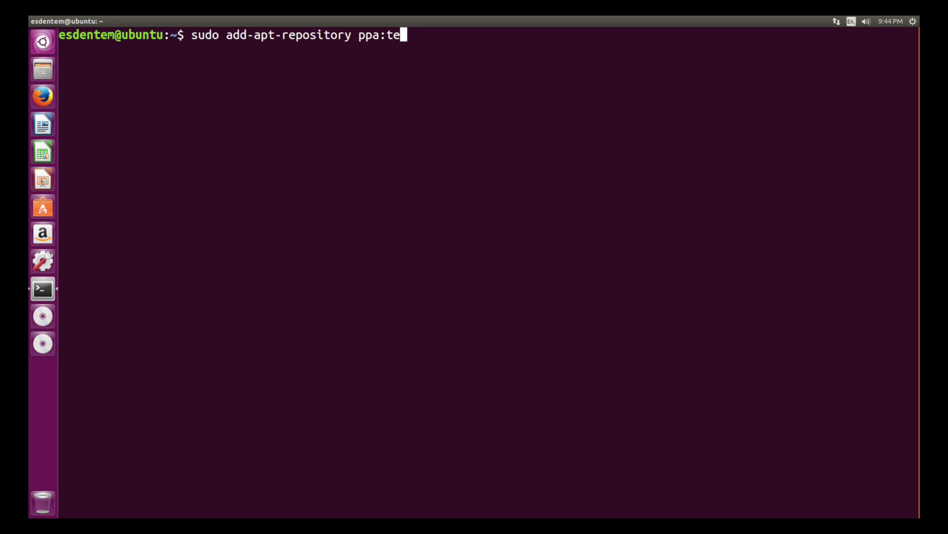
pyautogui.write('am-gcc-arm-')
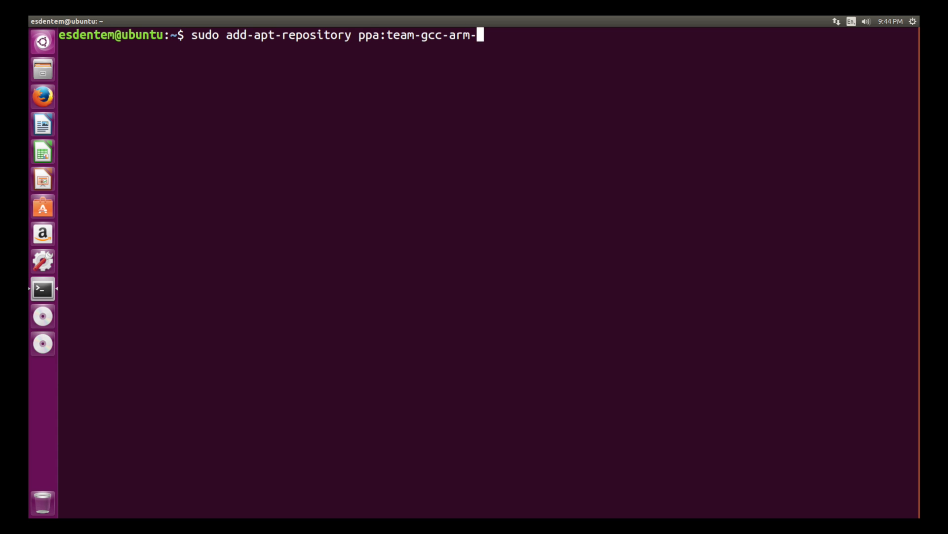
pyautogui.write('embedded/')
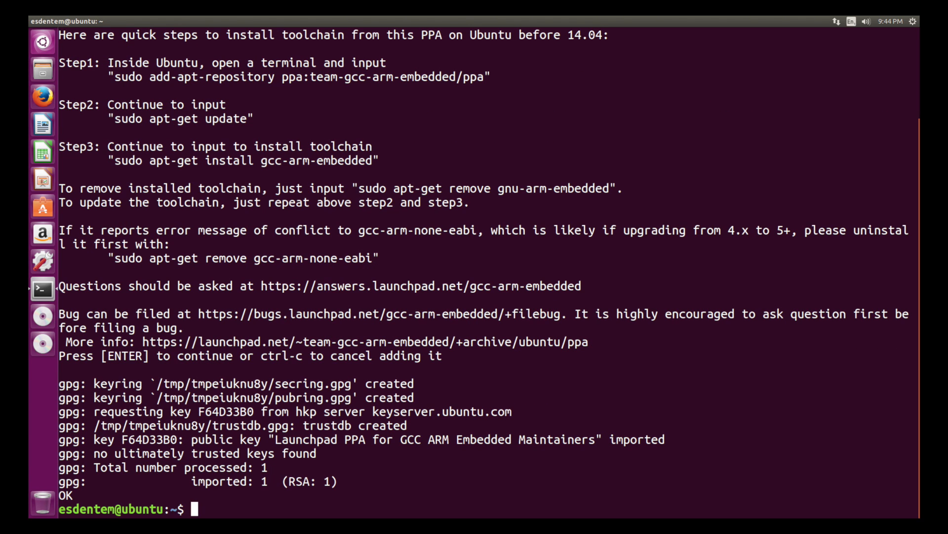
# - Refresh the package lists and install gcc-arm-embedded with sudo apt-get
pyautogui.write('sudo apt-get update')
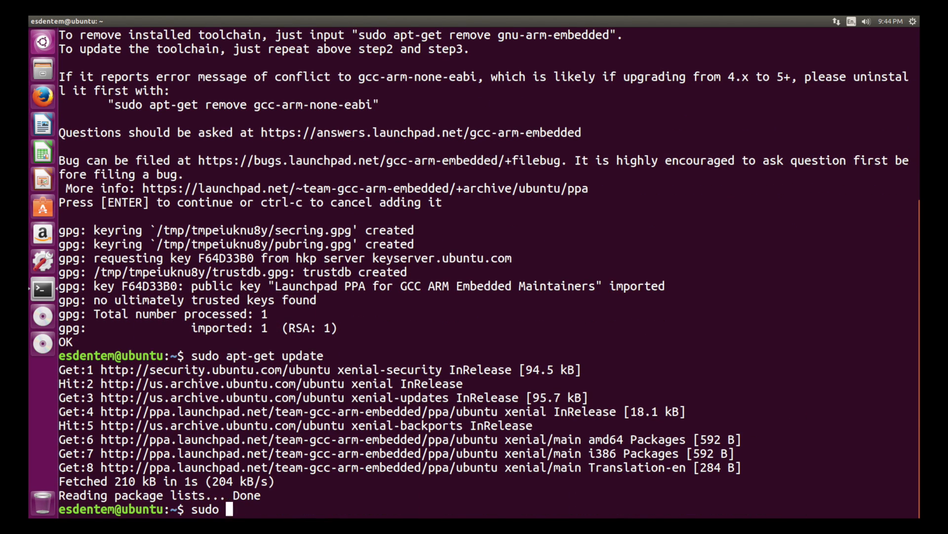
pyautogui.write('apt-get')
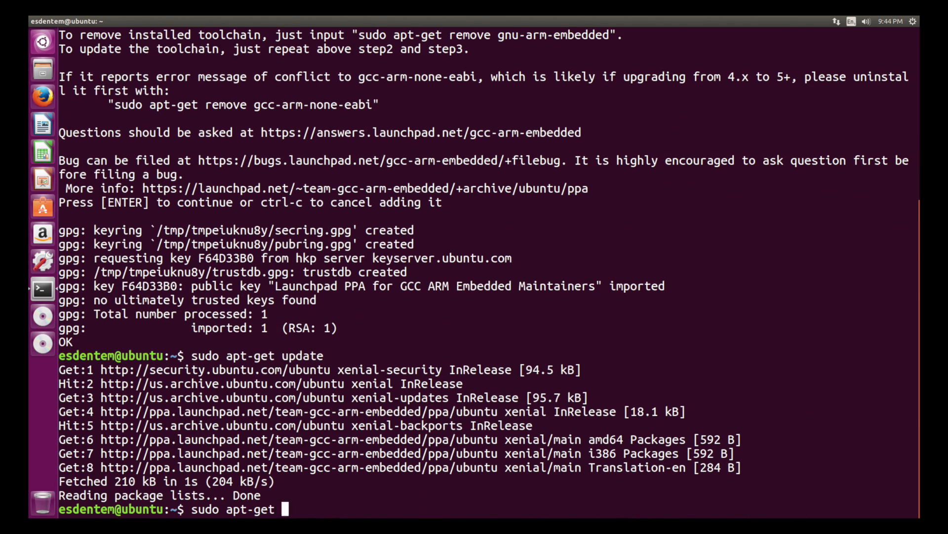
pyautogui.write('install g')
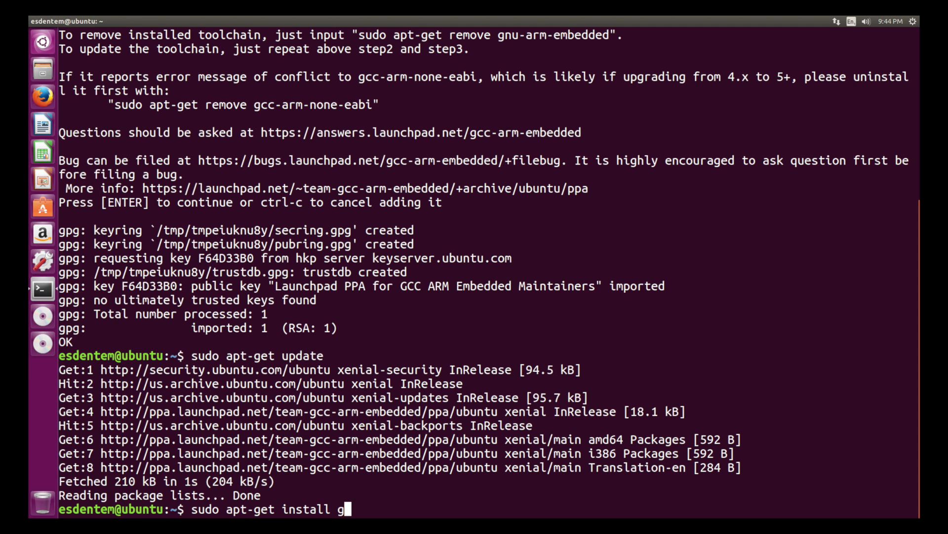
pyautogui.write('cc-arm-embedded')
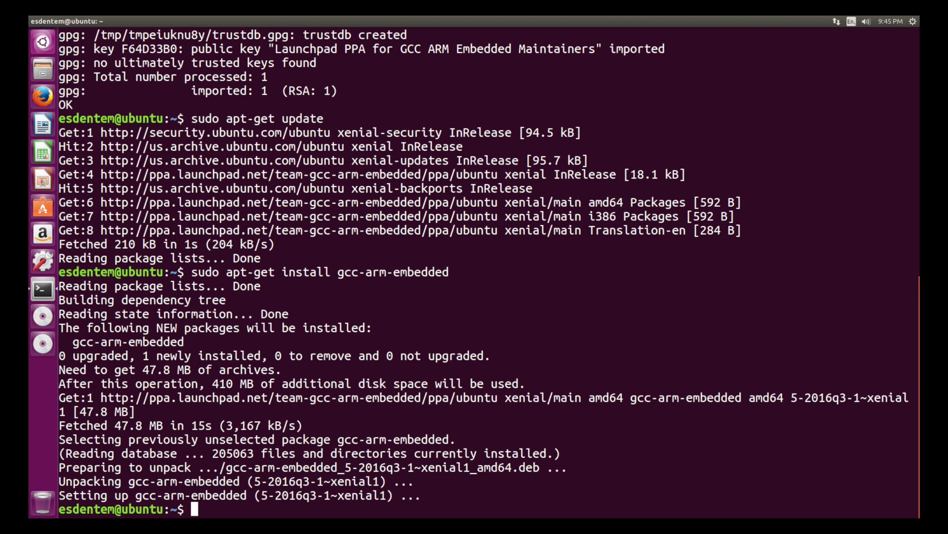
pyautogui.write('sudo apti')
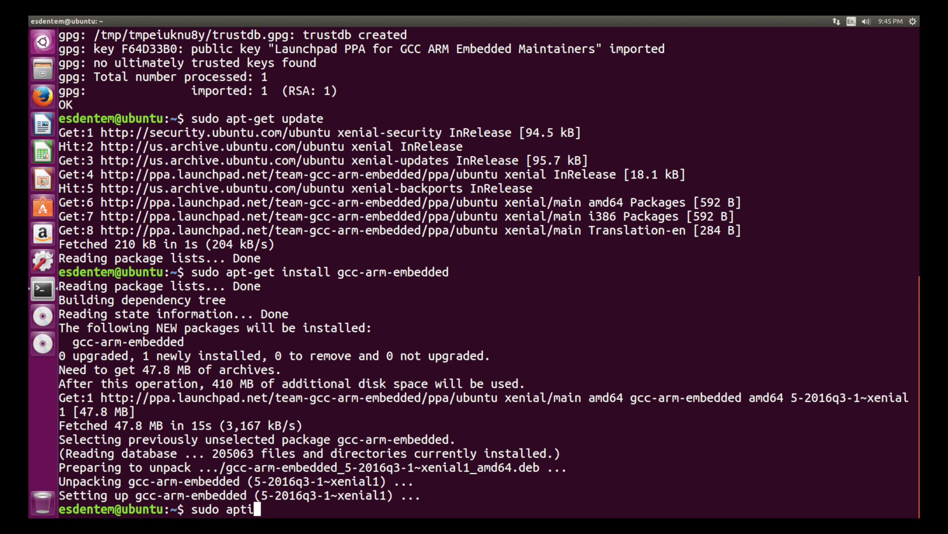
pyautogui.write('-get instal')
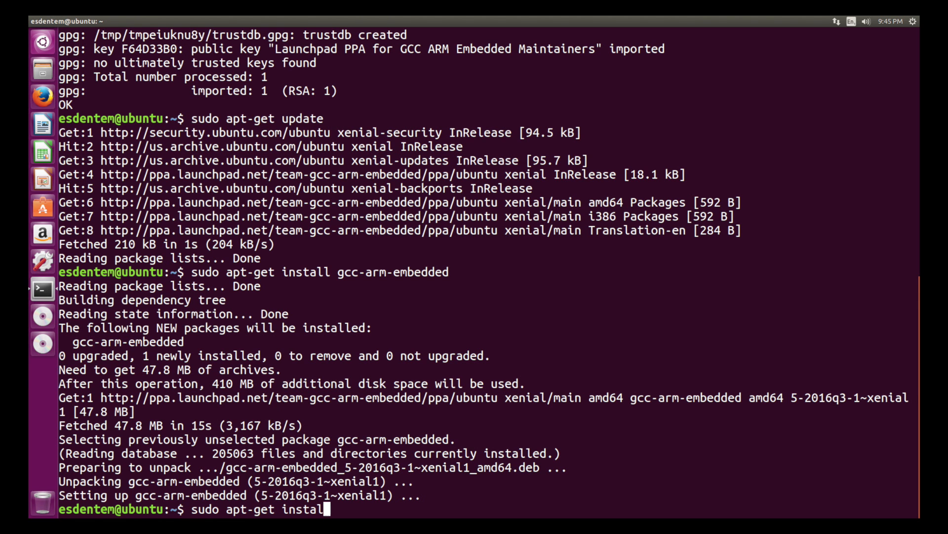
pyautogui.write('git')
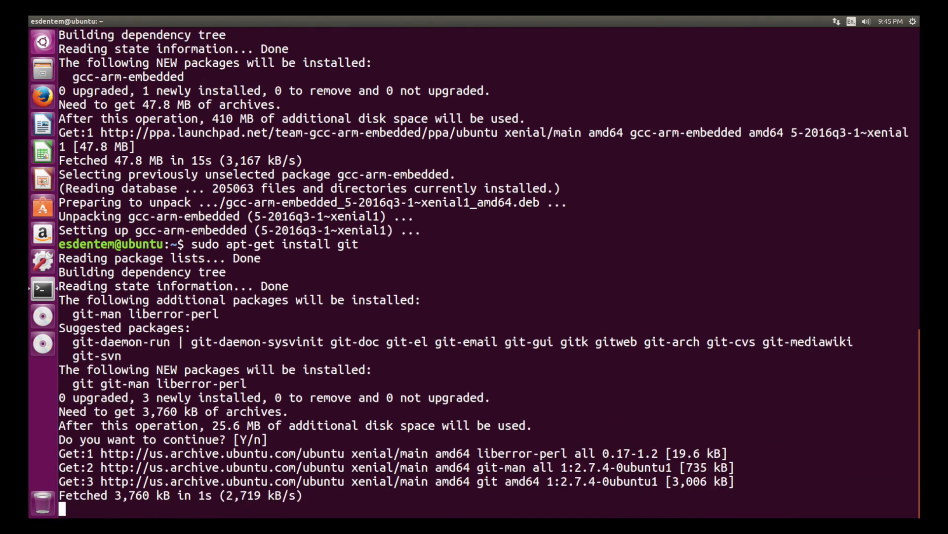
pyautogui.write('git clone')
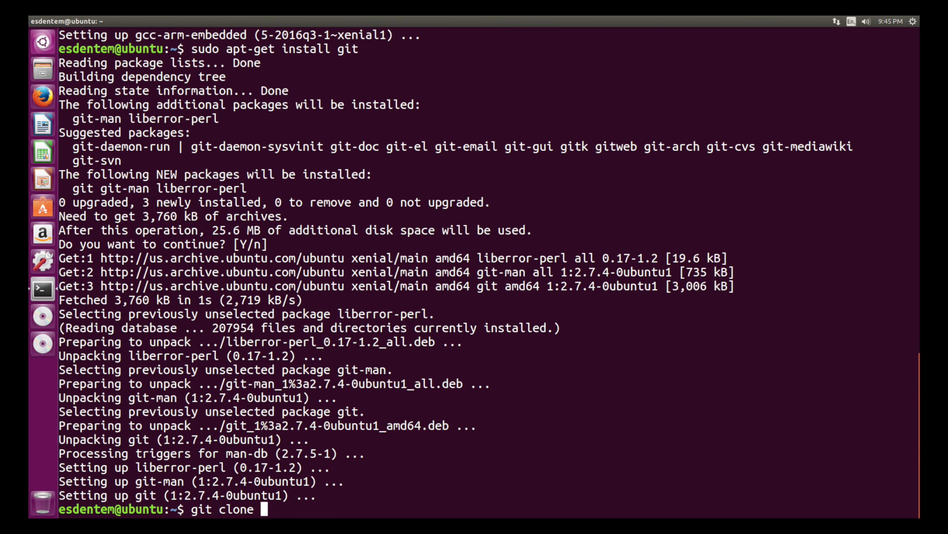
pyautogui.write('https://gith')
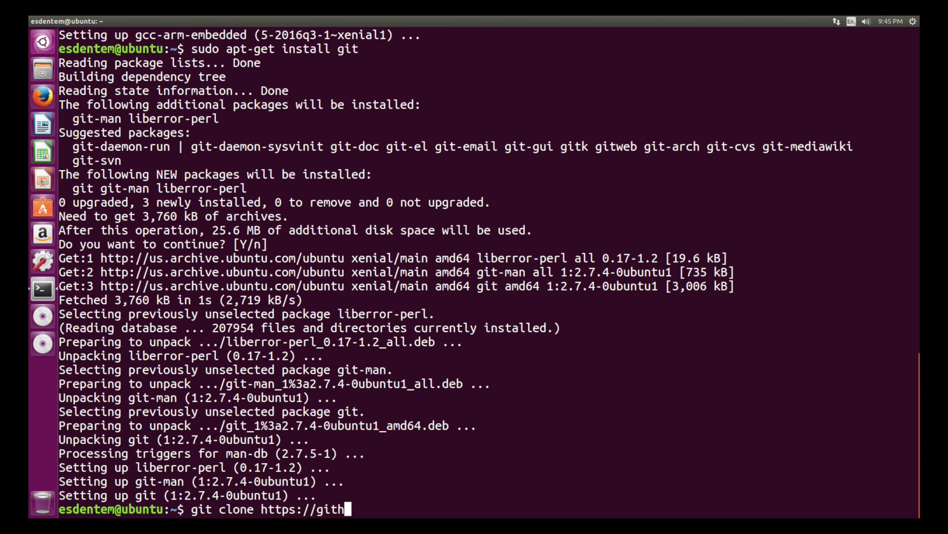
pyautogui.write('ub.com/1bitsy/1bitsy-examples.')
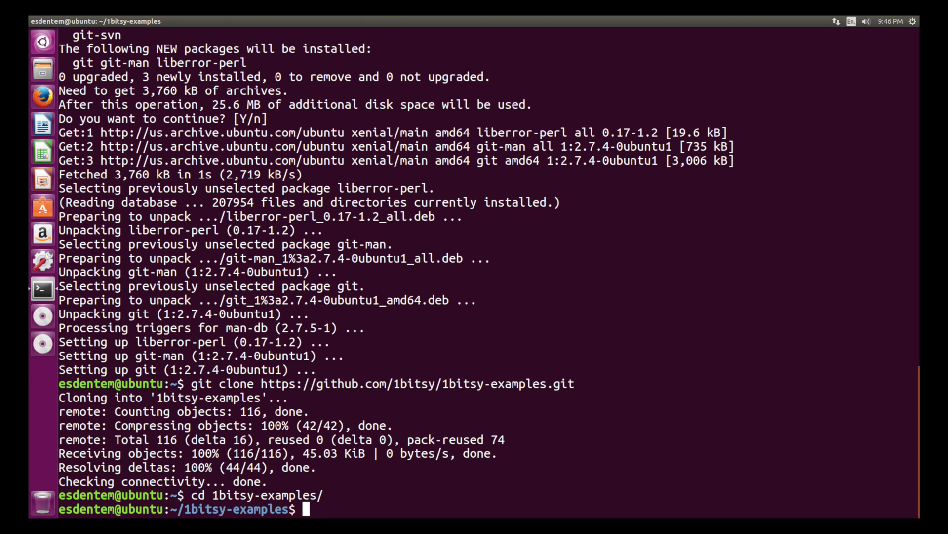
# - Inside 1bitsy-examples, initialize and update the libopencm3 git submodule
pyautogui.write('git submodule init')
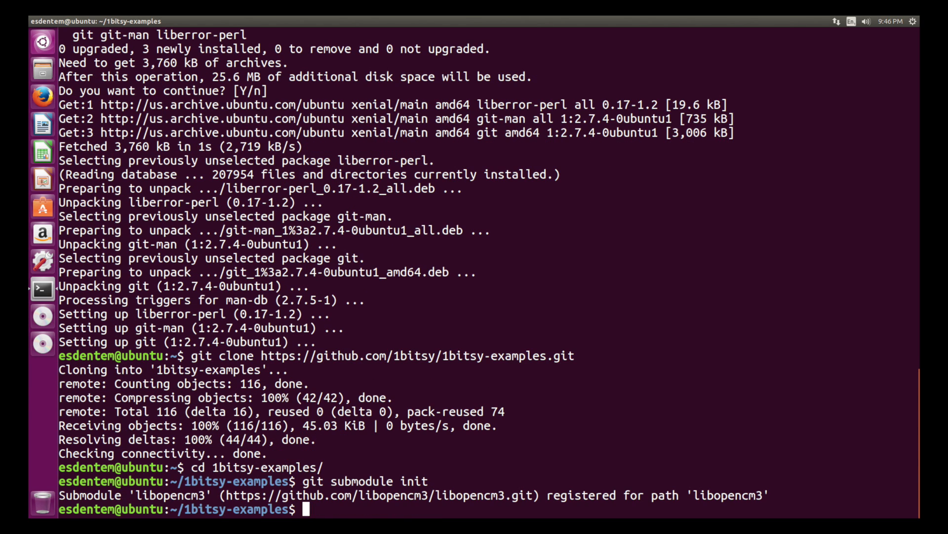
pyautogui.write('git sub')
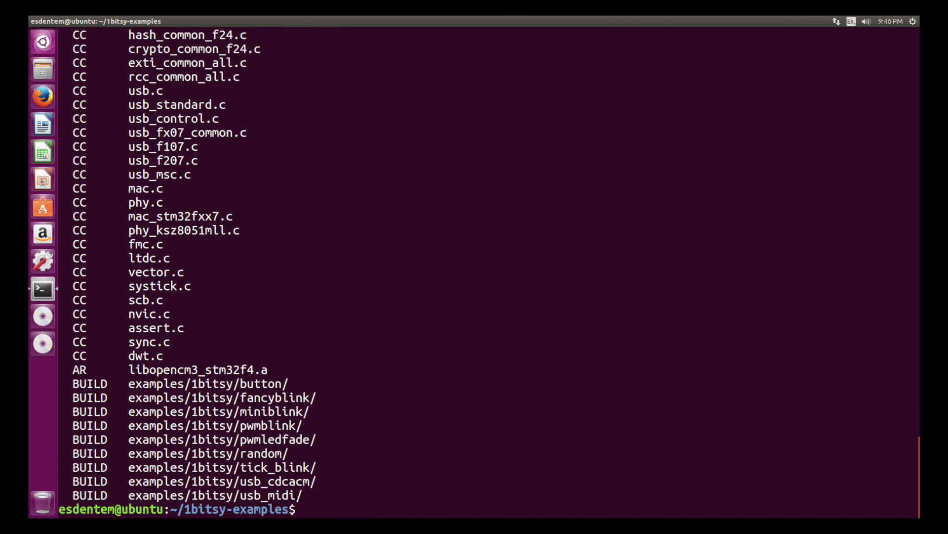
# - Check groups with id, then add $USER to the dialout group with sudo adduser
pyautogui.write('id')
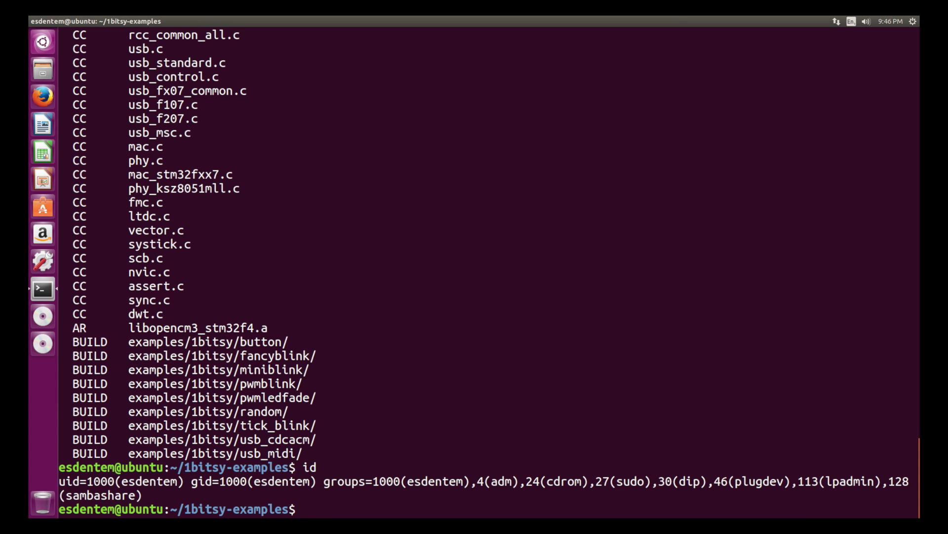
pyautogui.write('sudo addu')
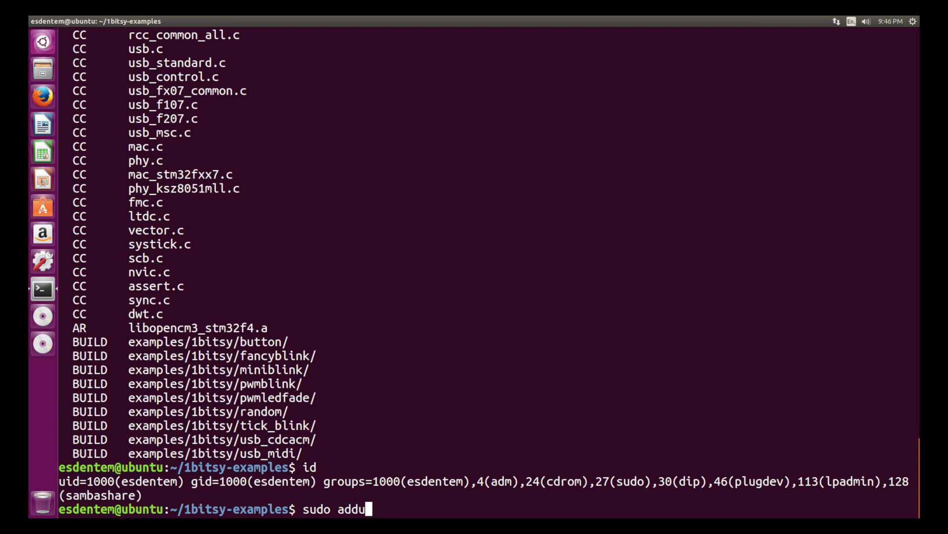
pyautogui.write('ser $US')
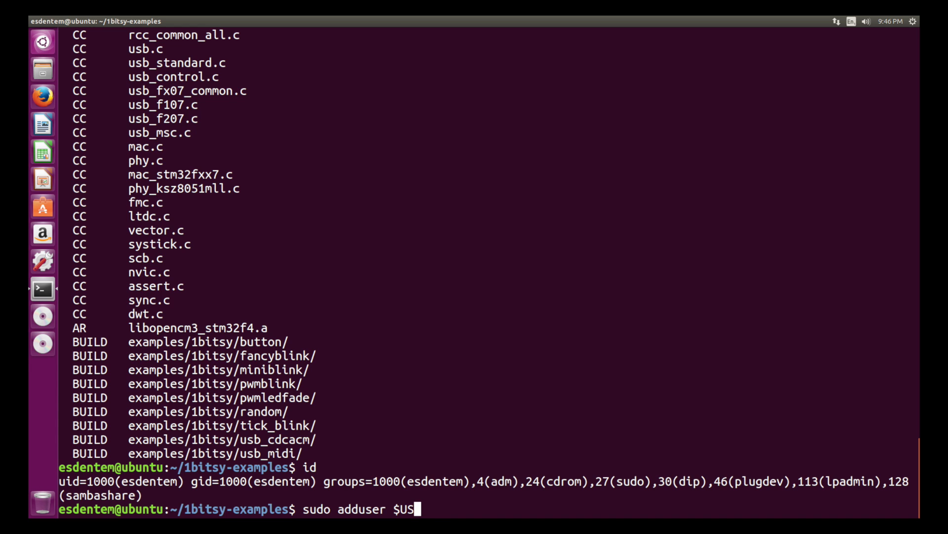
pyautogui.write('ER dia')
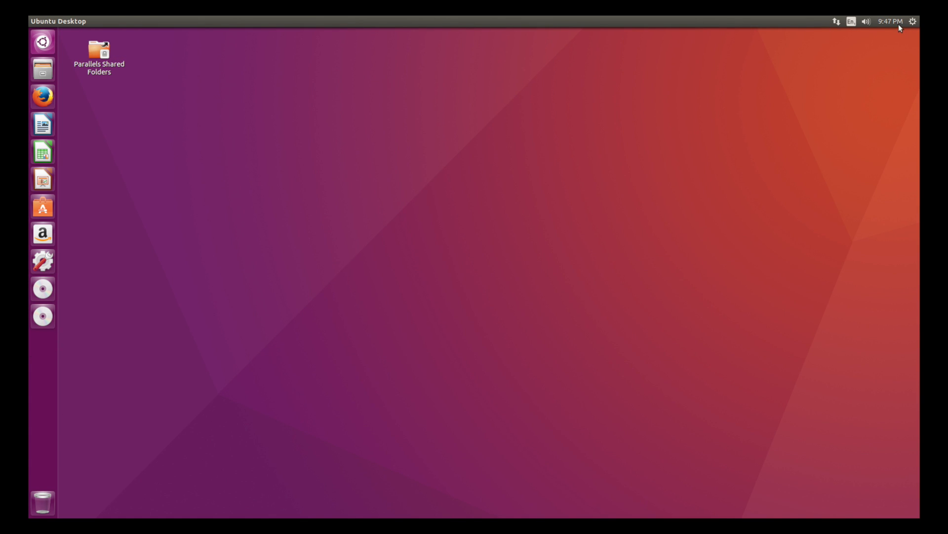
# - Log out of the Ubuntu session from the top-right system menu
pyautogui.click(913, 20)
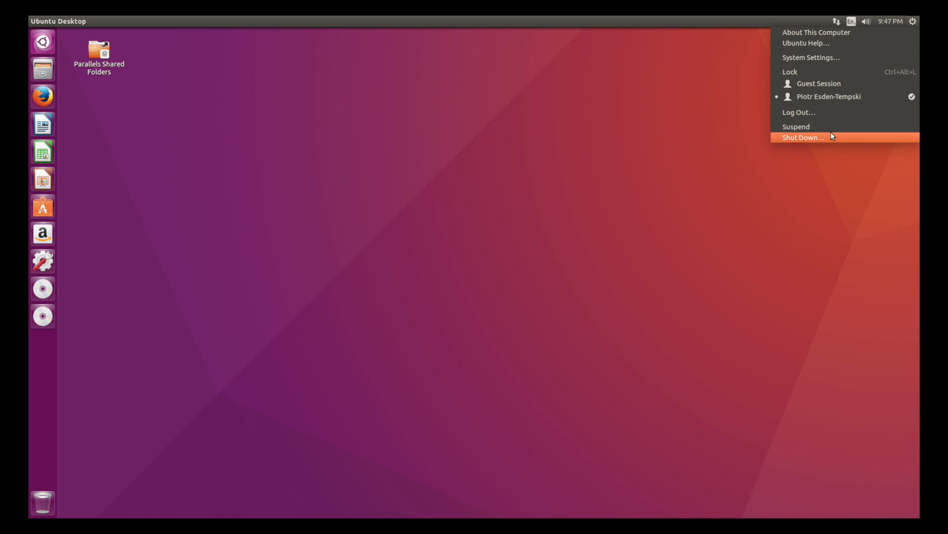
pyautogui.click(798, 113)
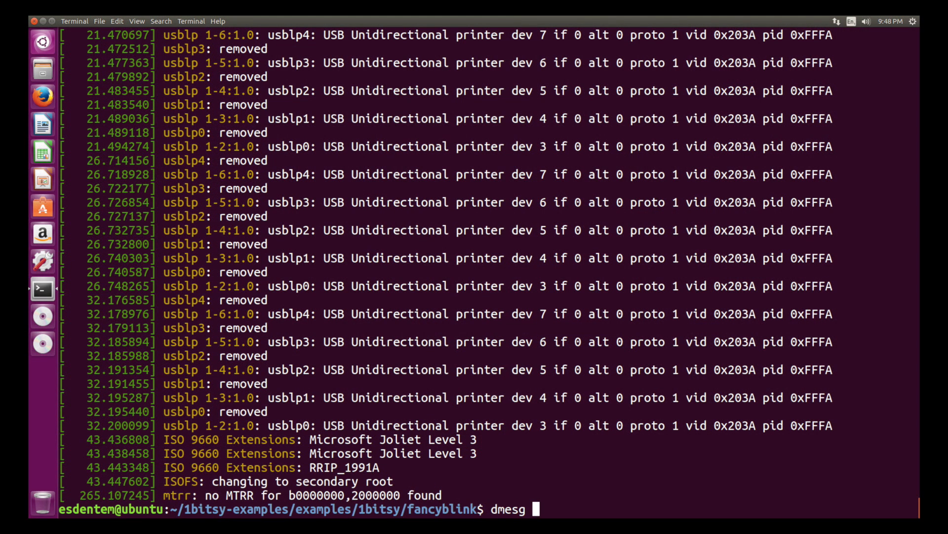
# - Run dmesg | tail to see the 1Bitsy, then launch arm-none-eabi-gdb fancyblink.elf
pyautogui.write('|')
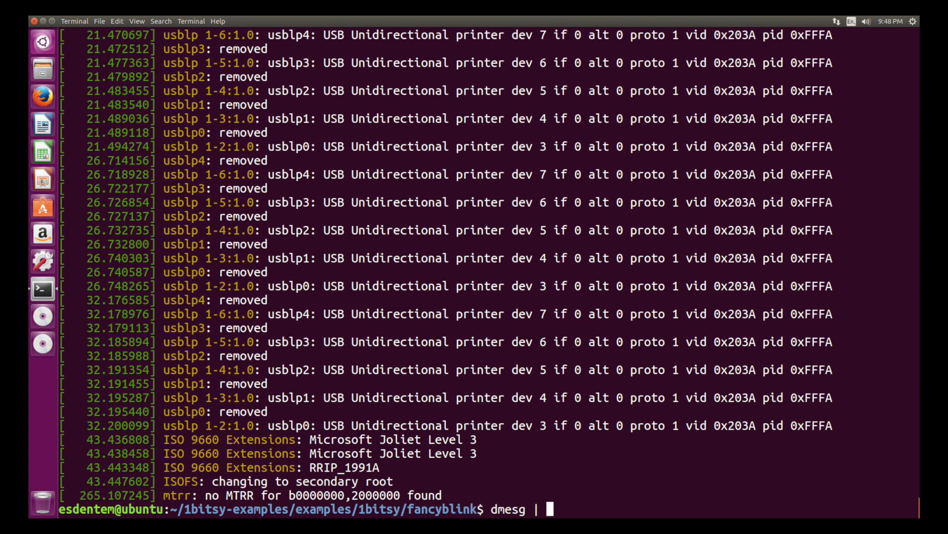
pyautogui.write('tail')
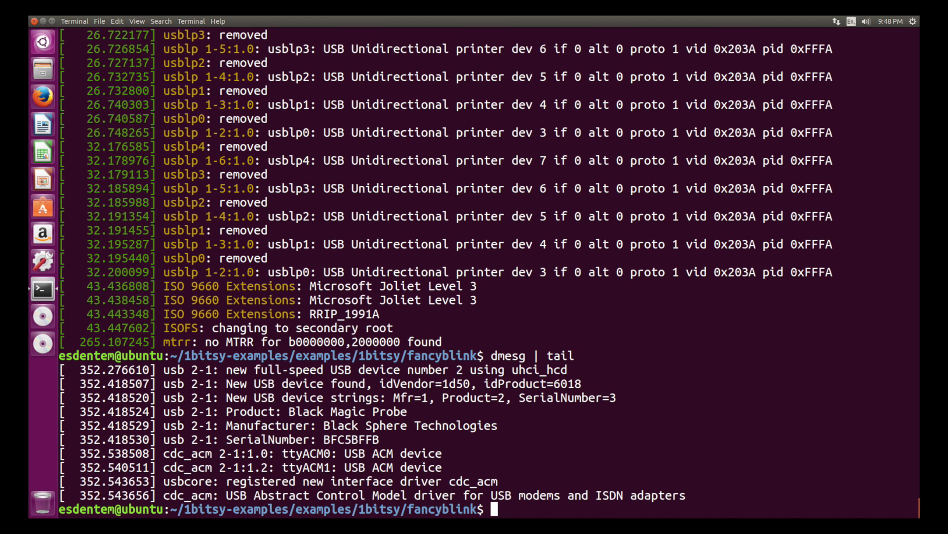
pyautogui.write('dmesg')
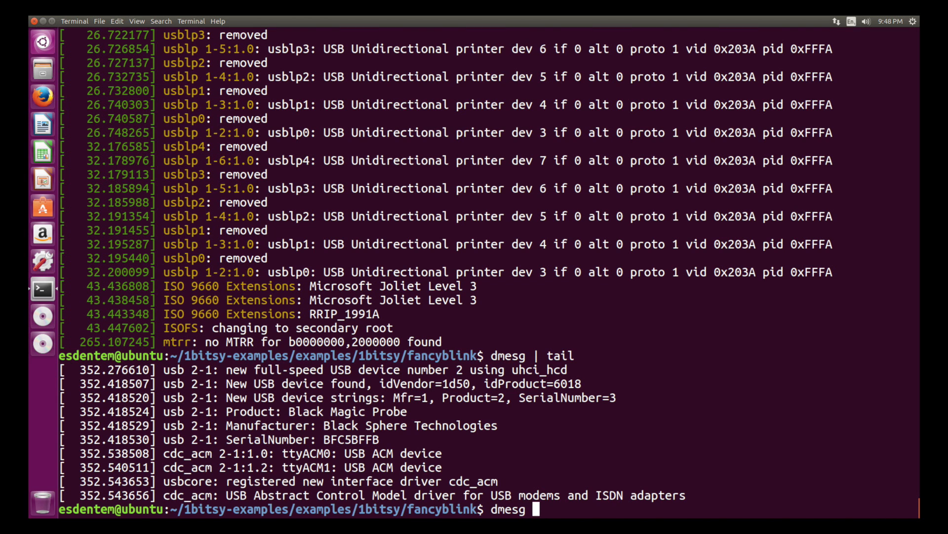
pyautogui.moveTo(446, 195)
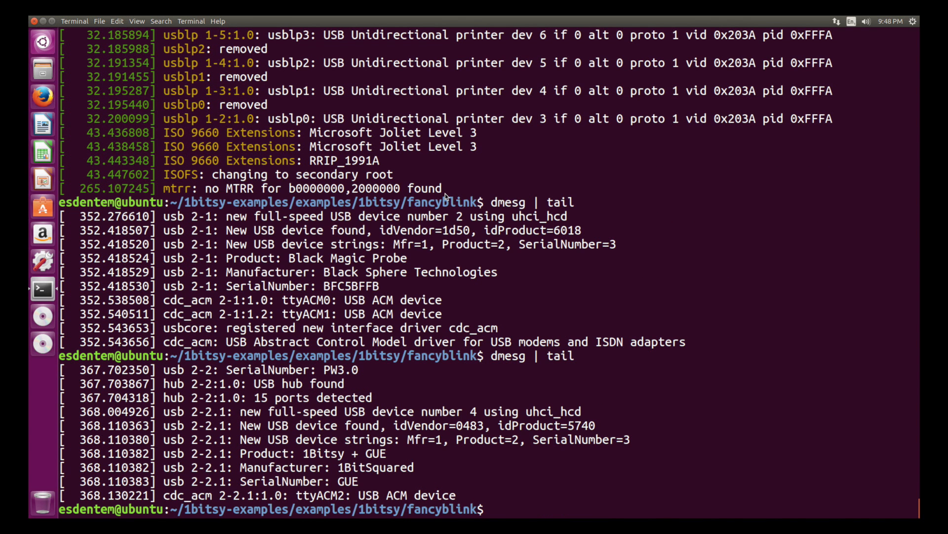
pyautogui.press('ctrl+r')
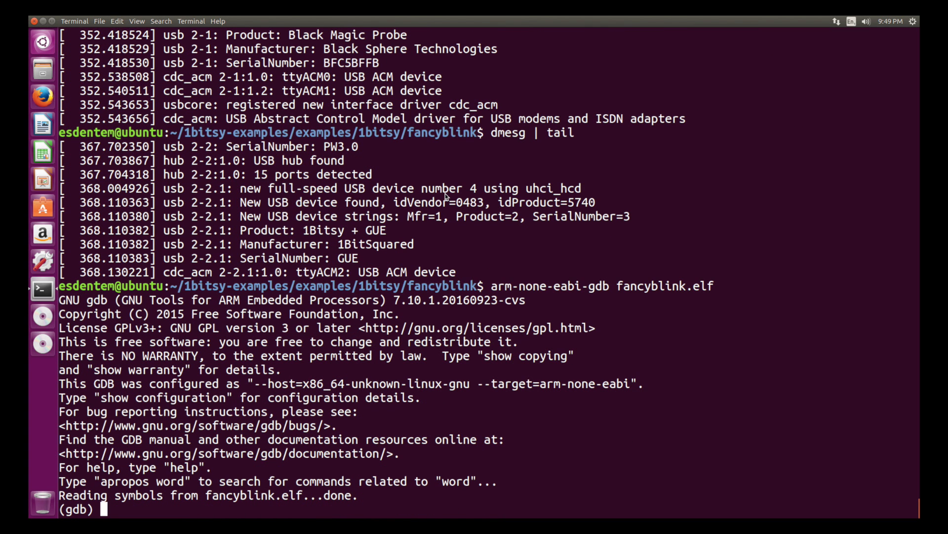
# - Connect gdb via target extended-remote /dev/ttyACM0 and query monitor version and help
pyautogui.write('t')
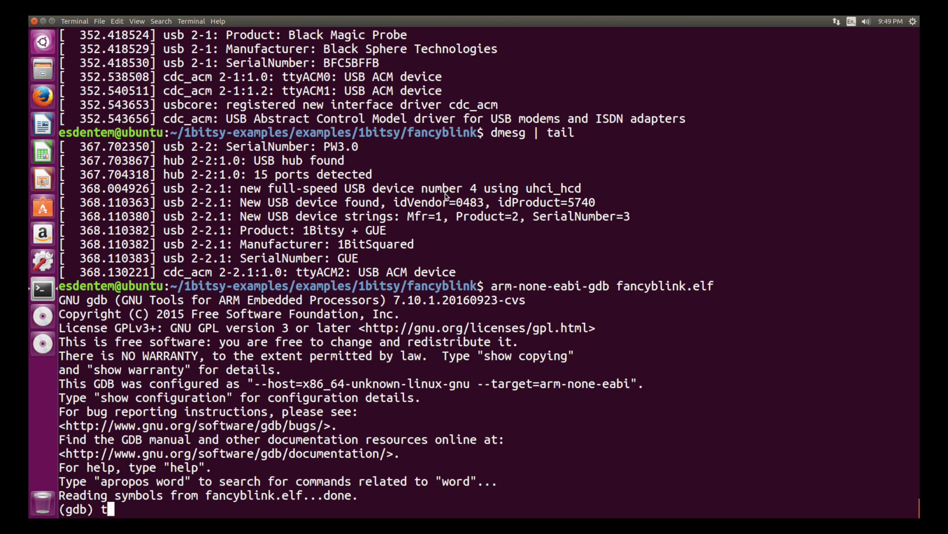
pyautogui.write('arget extended')
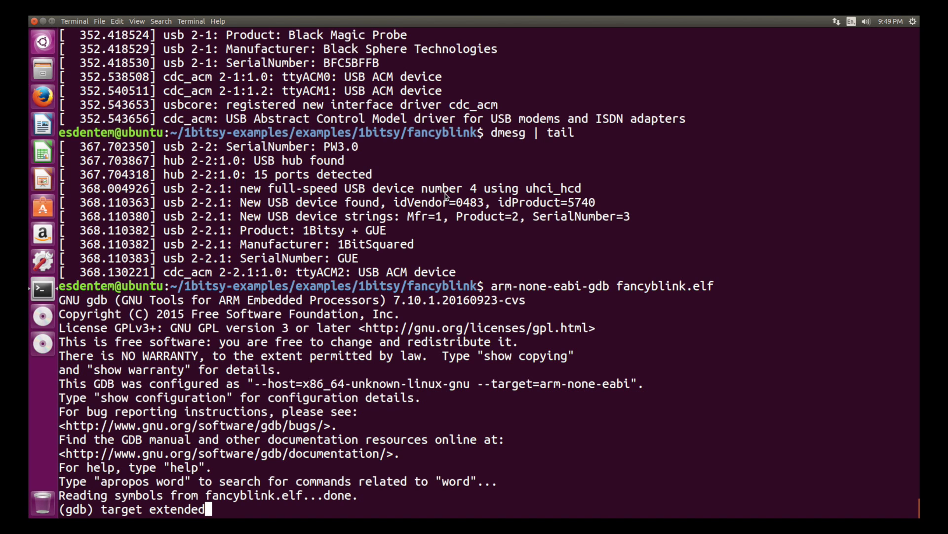
pyautogui.write('-remote')
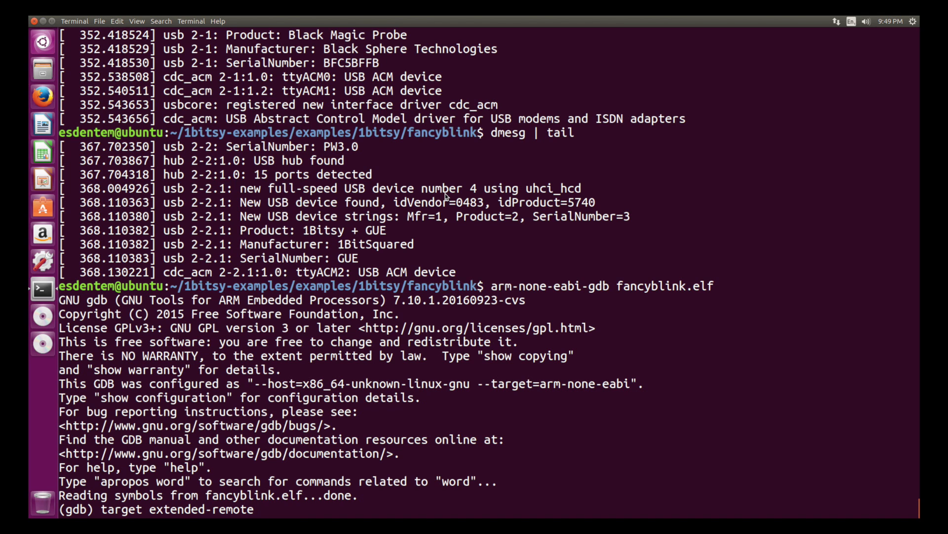
pyautogui.write('/dev/ttyACM0')
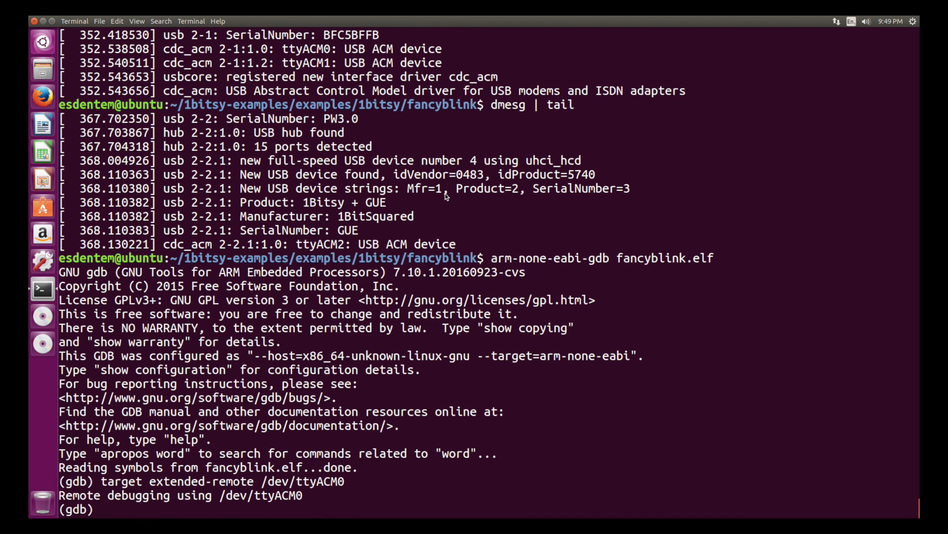
pyautogui.write('mon')
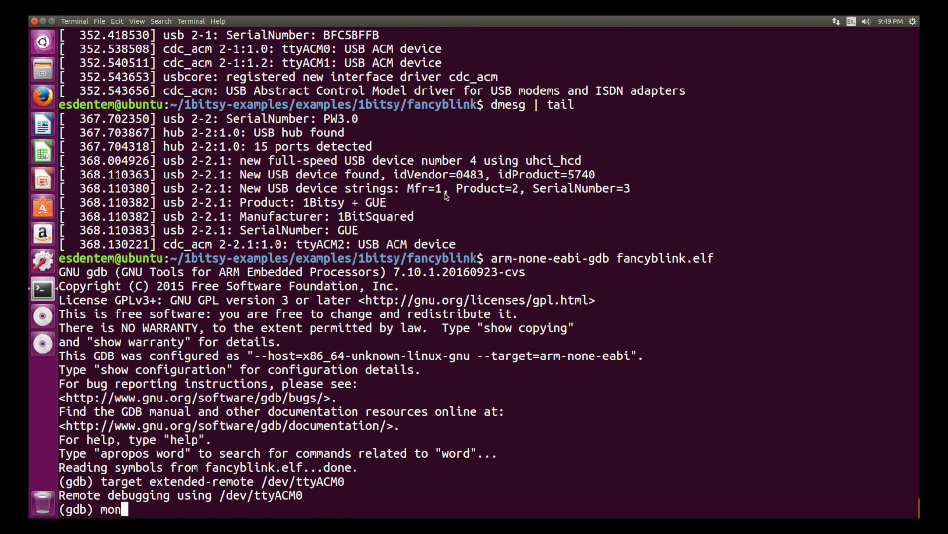
pyautogui.write('itor')
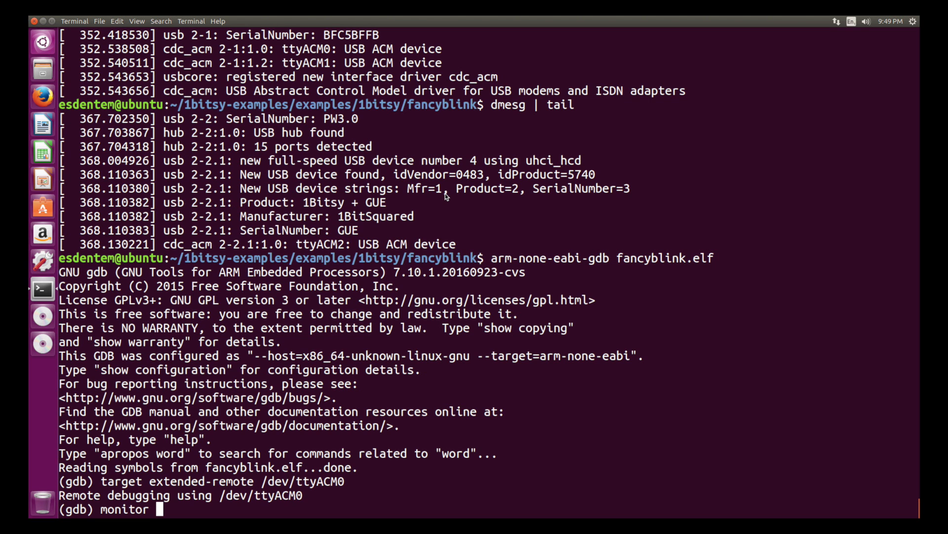
pyautogui.write('version')
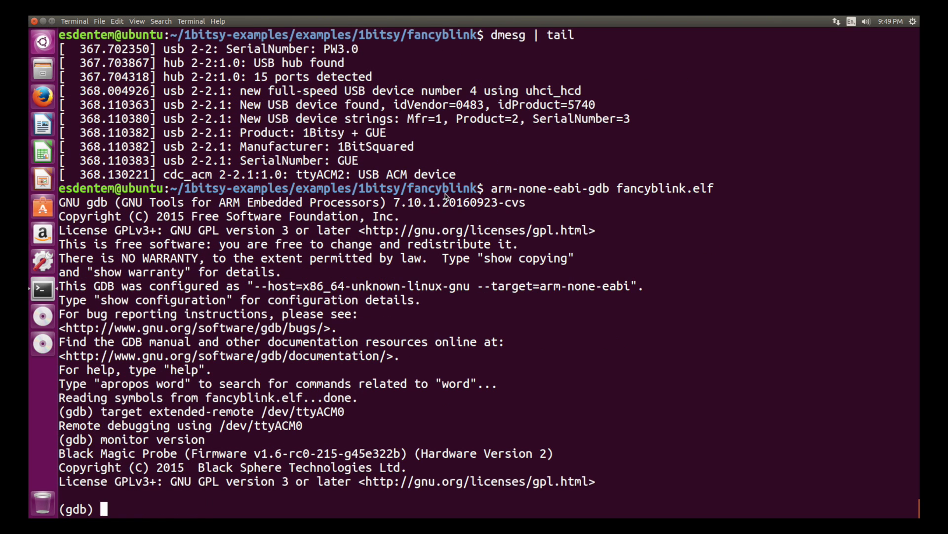
pyautogui.write('monitor he')
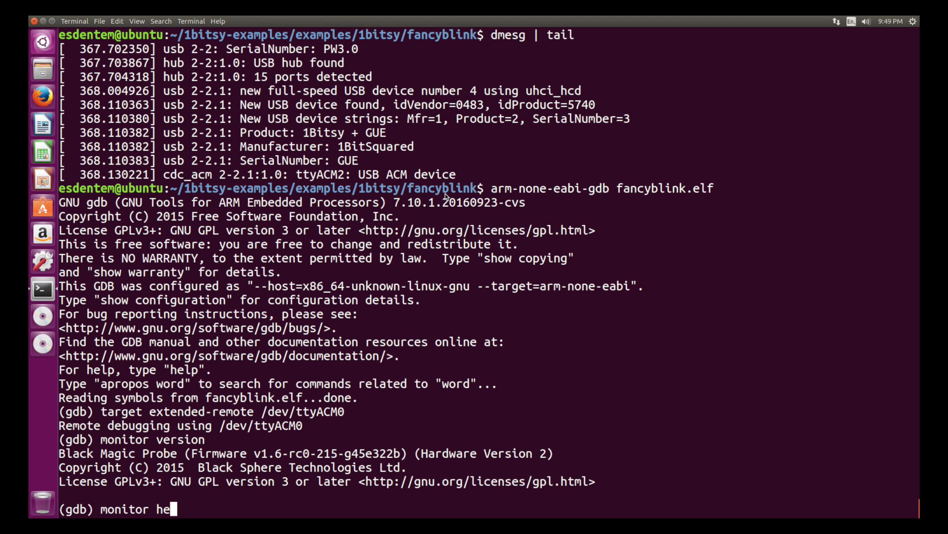
pyautogui.press('Return')
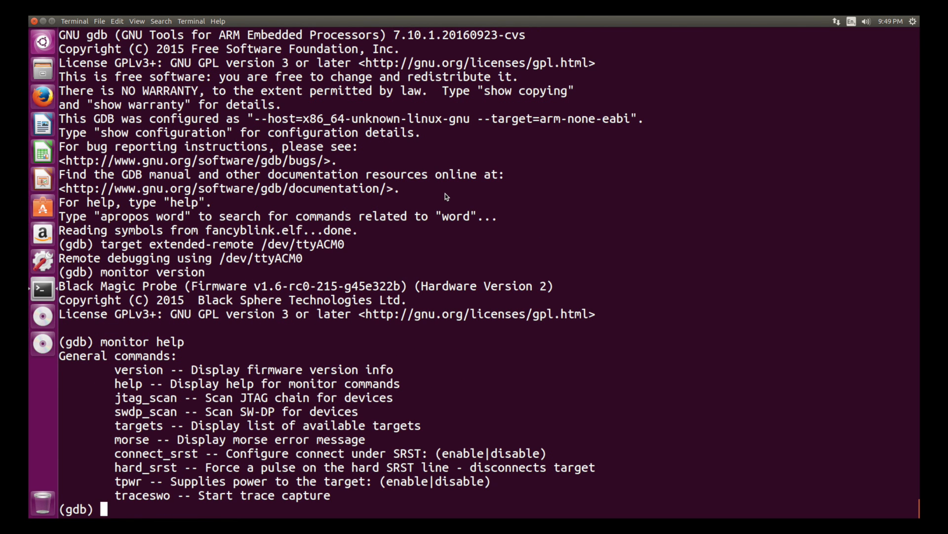
# - Run monitor jtag_scan, attach 1, load and run fancyblink, then interrupt it with Ctrl+C
pyautogui.write('monitor')
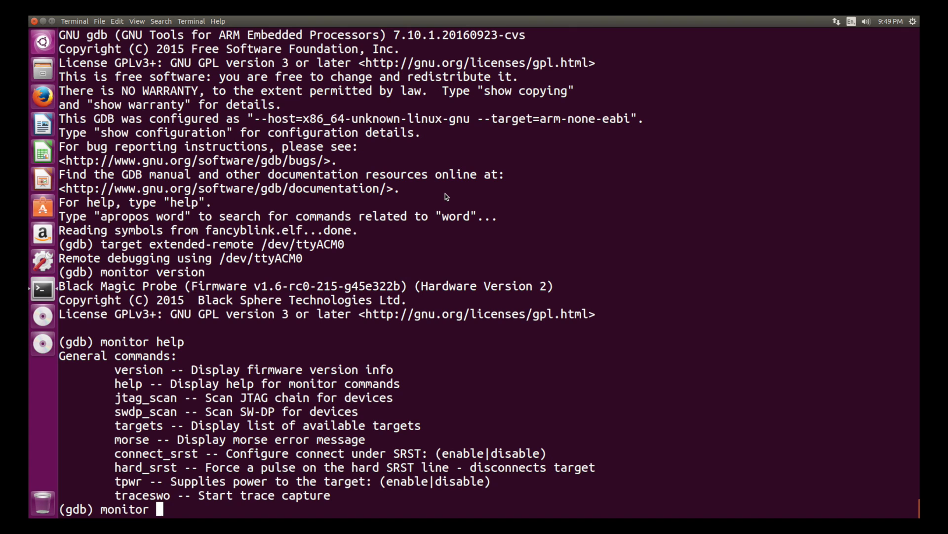
pyautogui.write('jtag_scan')
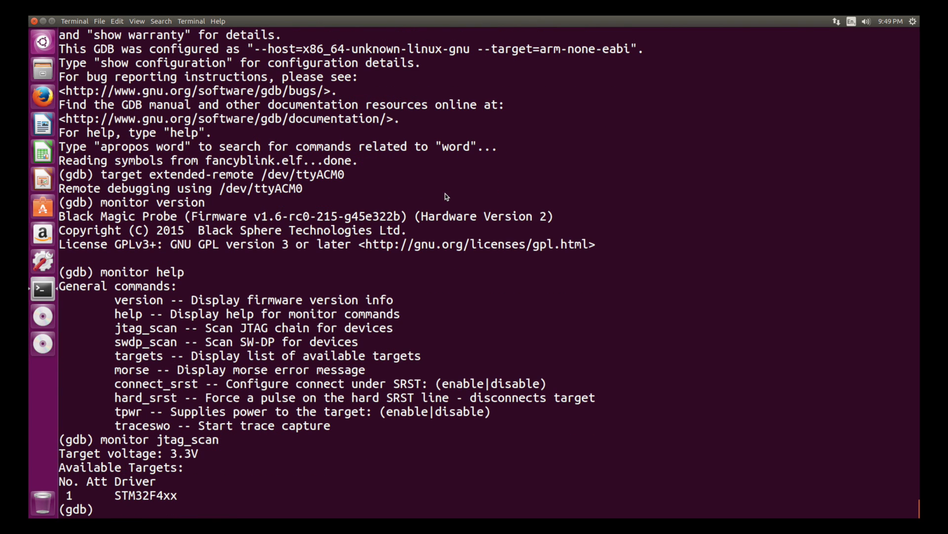
pyautogui.write('attach 1')
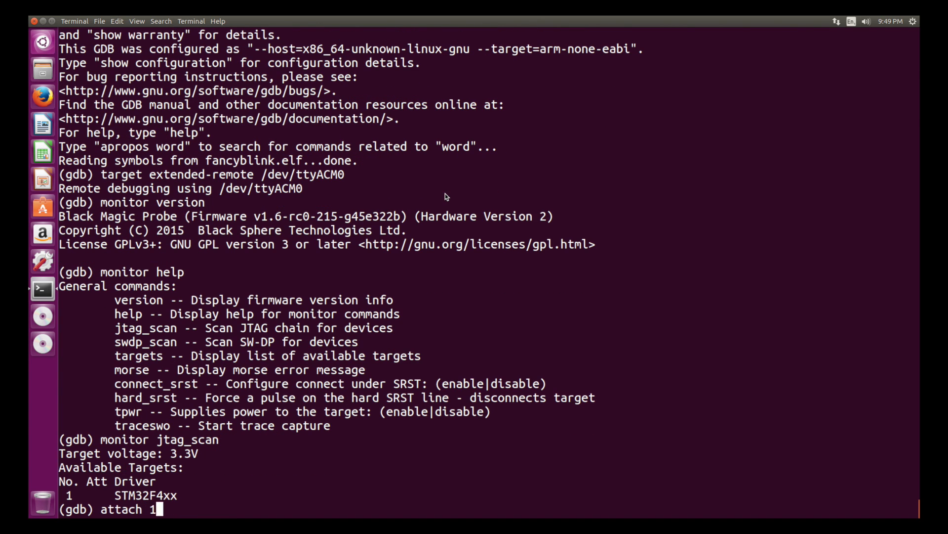
pyautogui.press('Return')
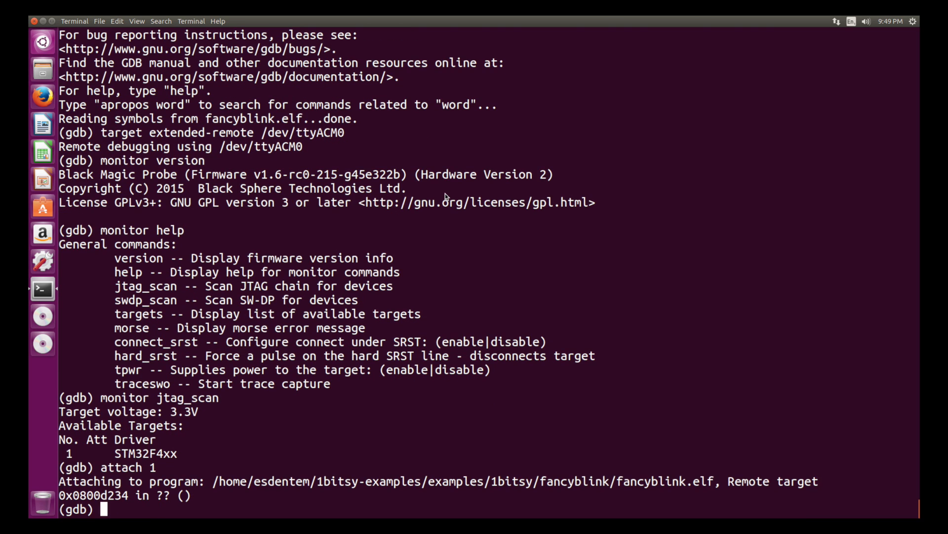
pyautogui.write('load')
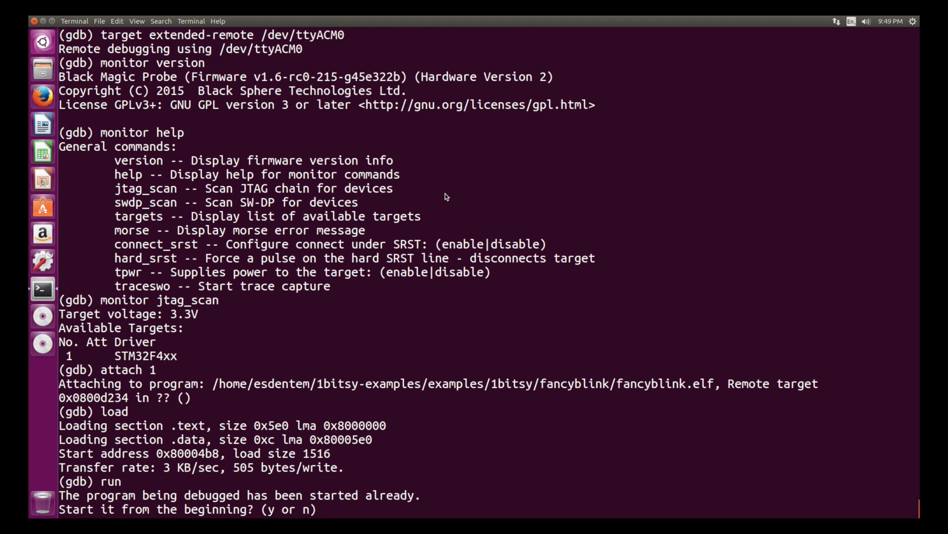
pyautogui.write('y')
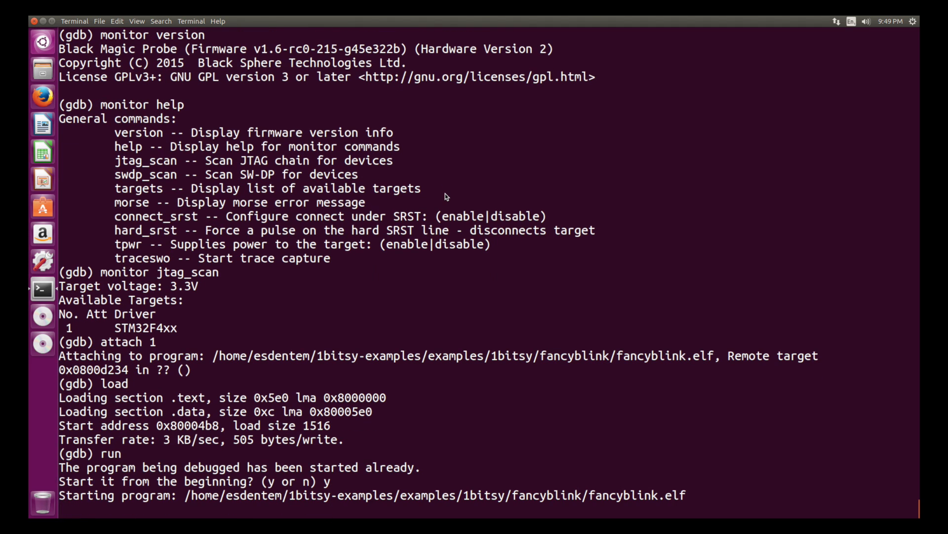
pyautogui.press('ctrl+c')
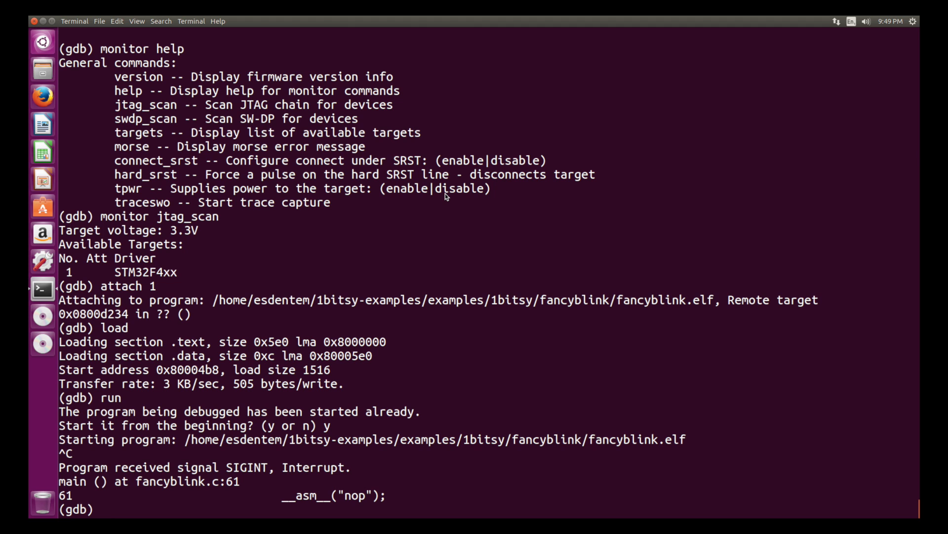
pyautogui.write('l')
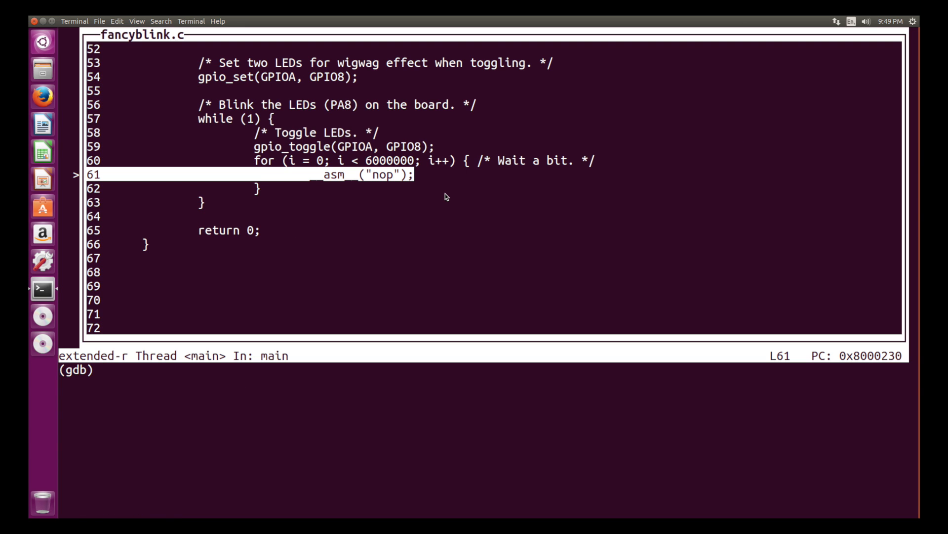
# - Continue, halt again, rerun the program and step into button_boot
pyautogui.write('cont')
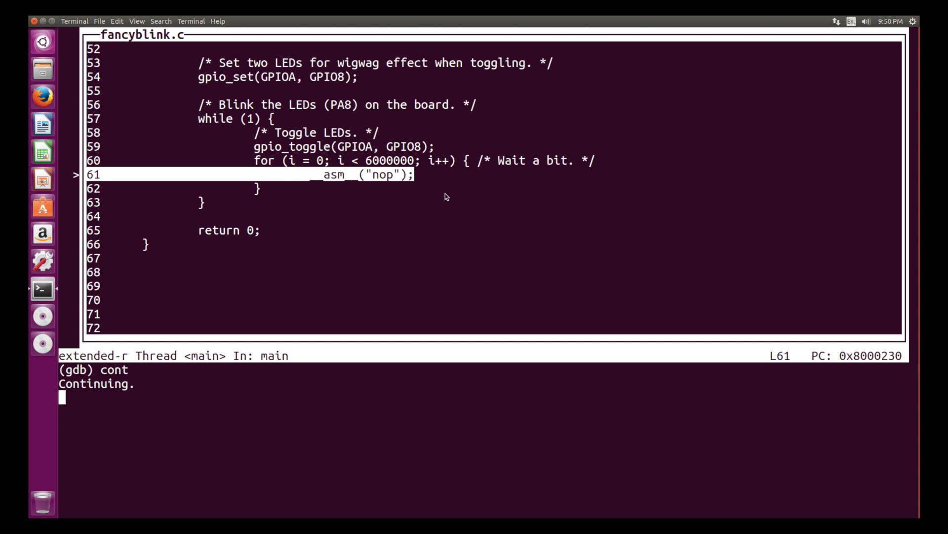
pyautogui.press('ctrl+c')
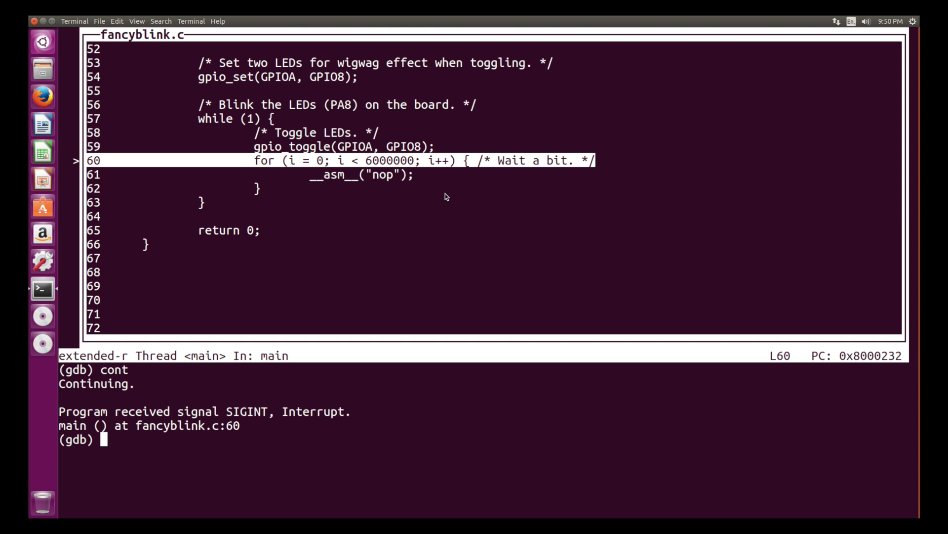
pyautogui.write('run')
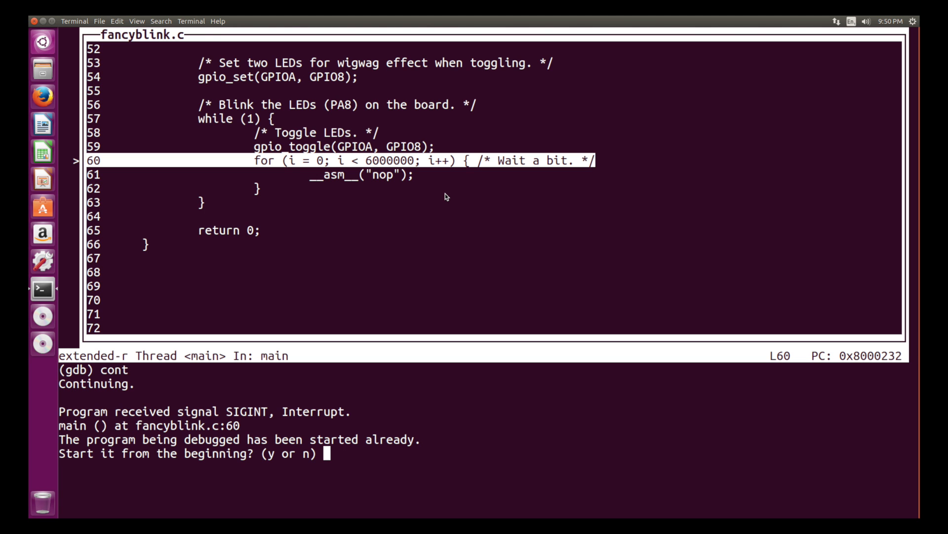
pyautogui.write('y')
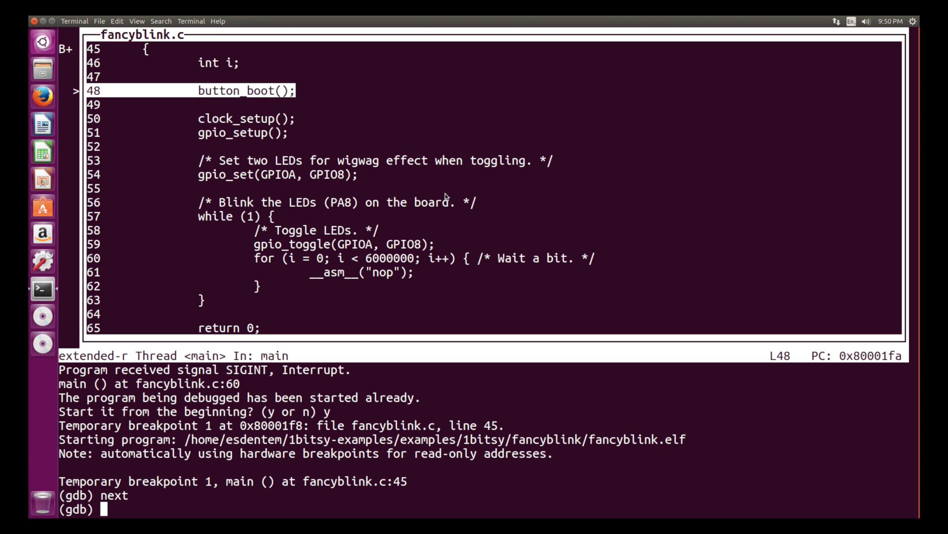
pyautogui.write('step')
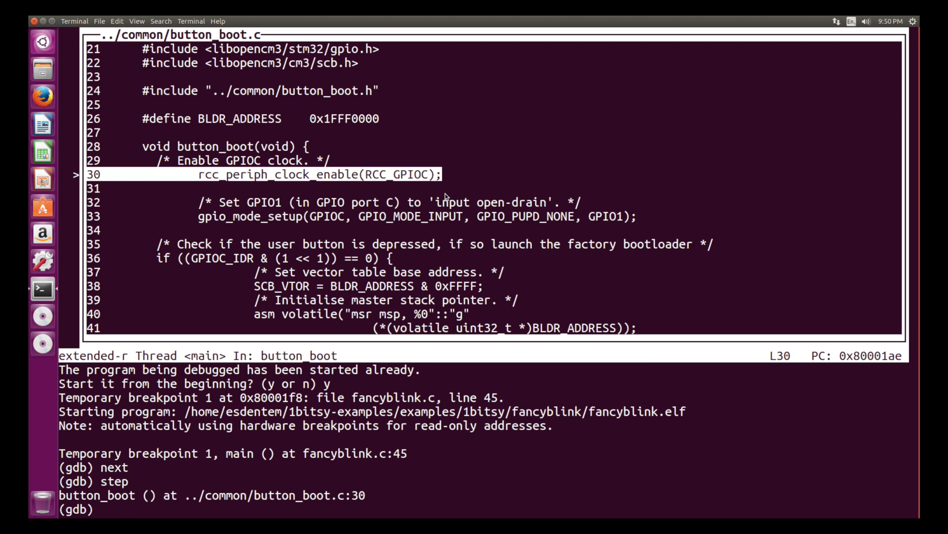
# - Use next to return into main's LED blink loop, then cont to let it run
pyautogui.write('next')
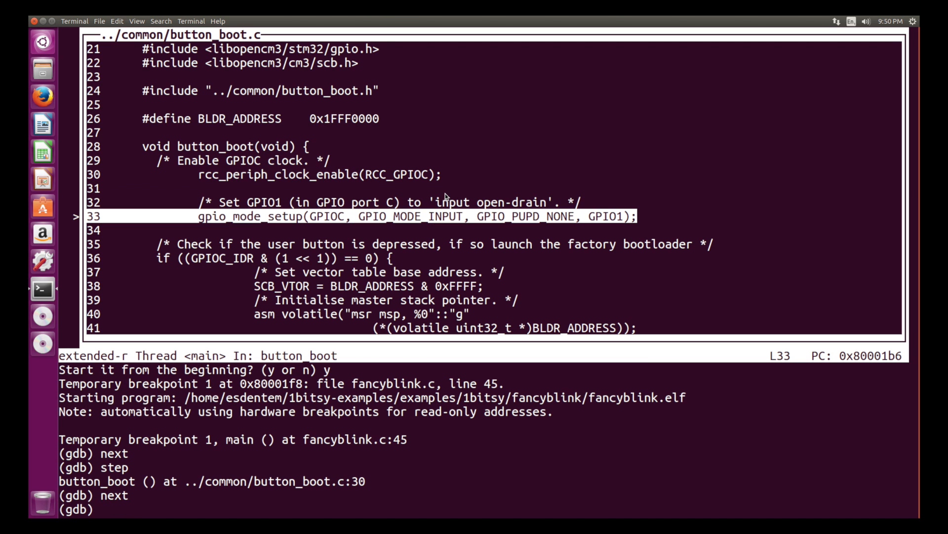
pyautogui.press('Return')
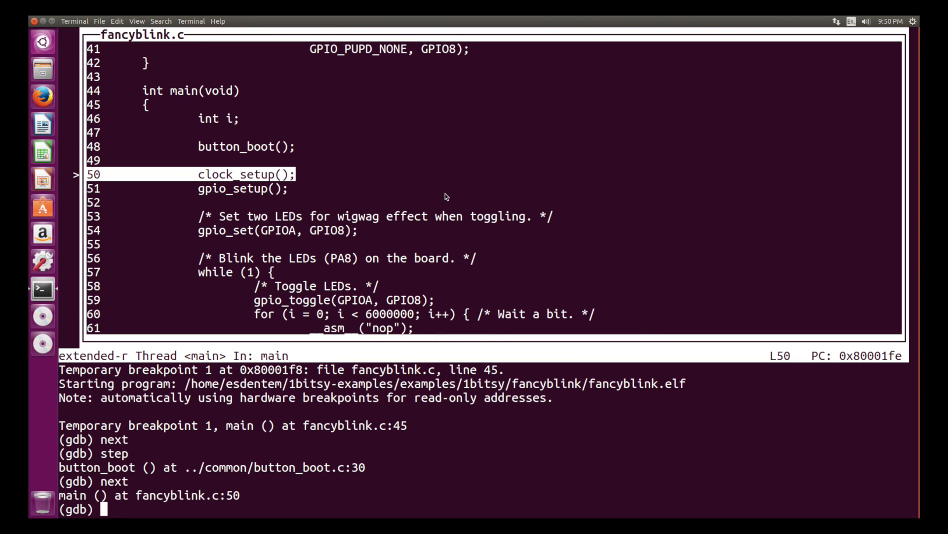
pyautogui.write('next')
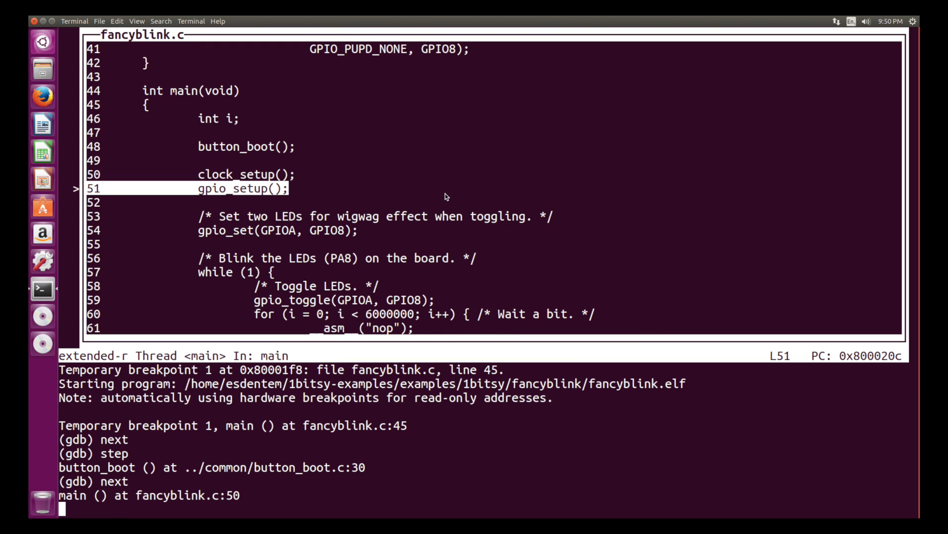
pyautogui.write('next')
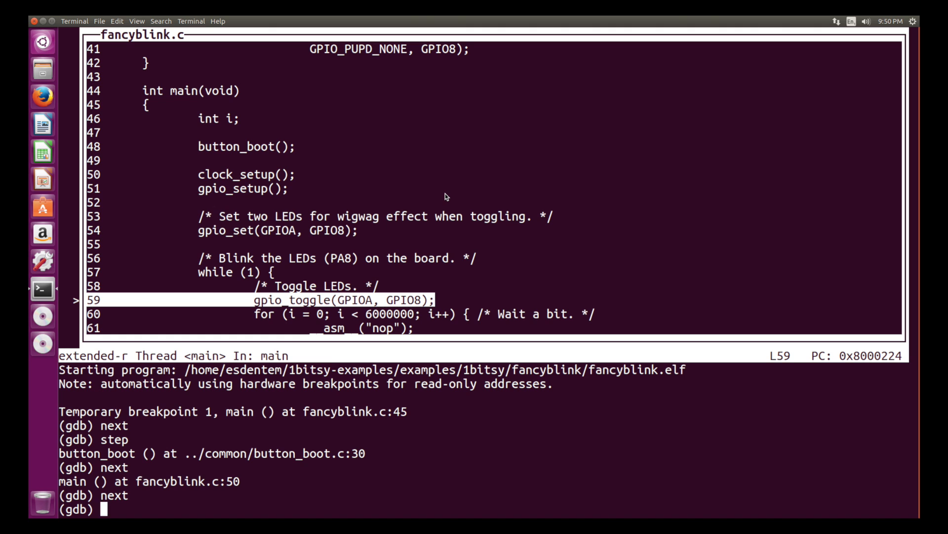
pyautogui.write('next')
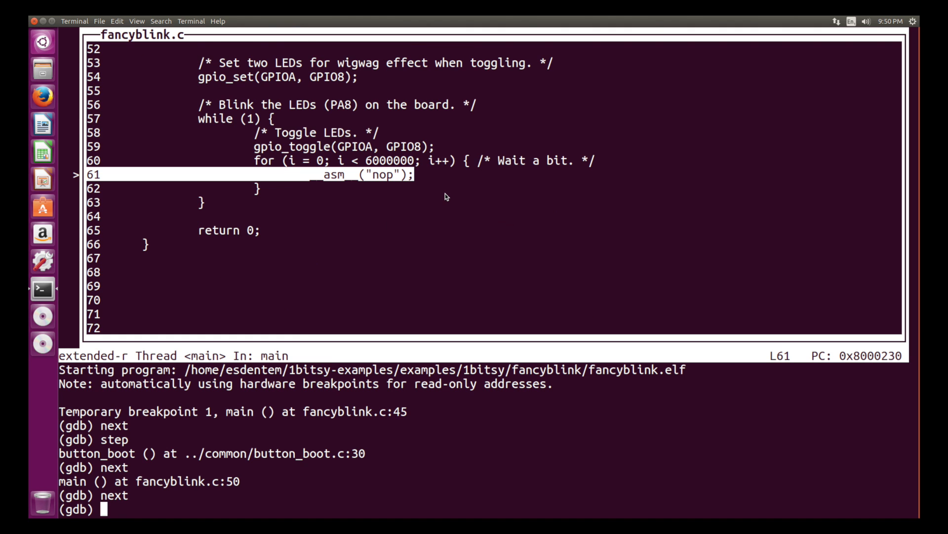
pyautogui.write('cont')
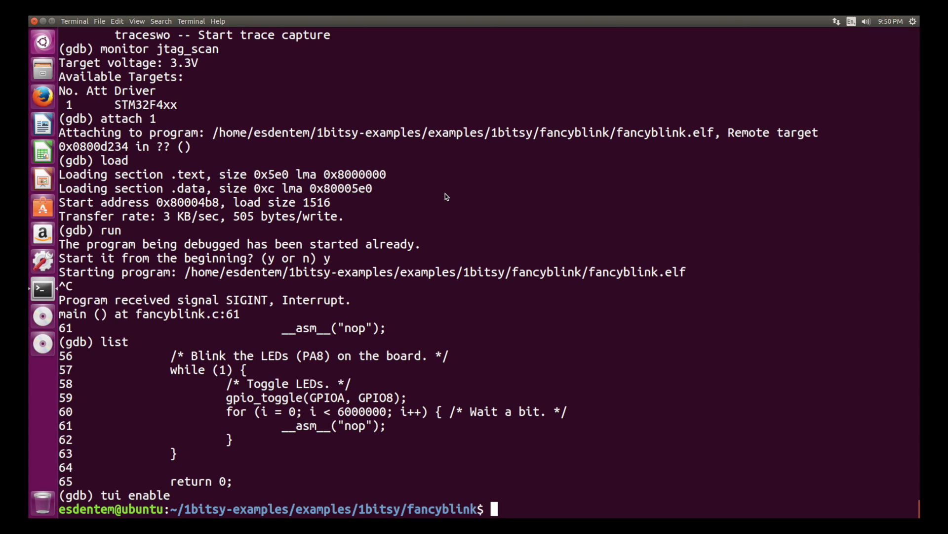
pyautogui.moveTo(373, 300)
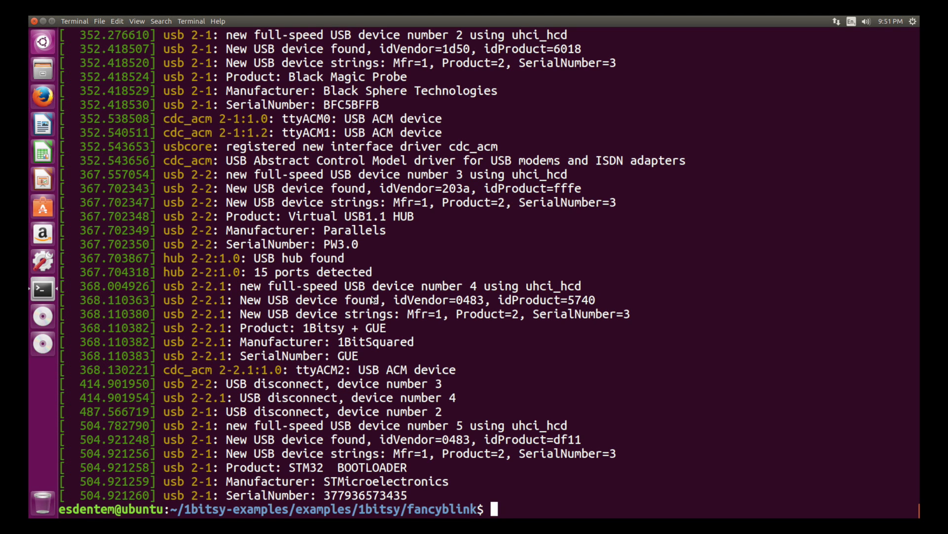
# - Confirm the STM32 BOOTLOADER with lsusb and install dfu-util via sudo apt-get
pyautogui.write('lsusb')
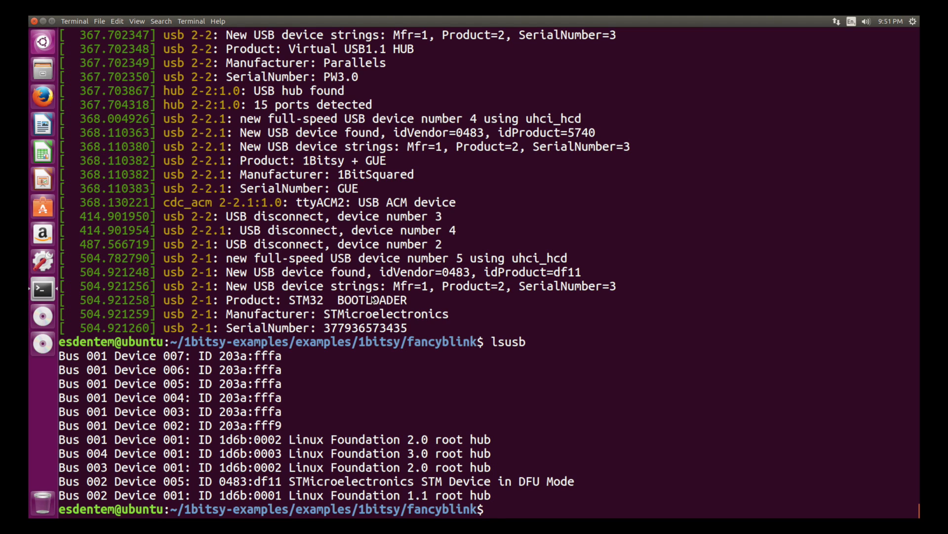
pyautogui.write('sudo')
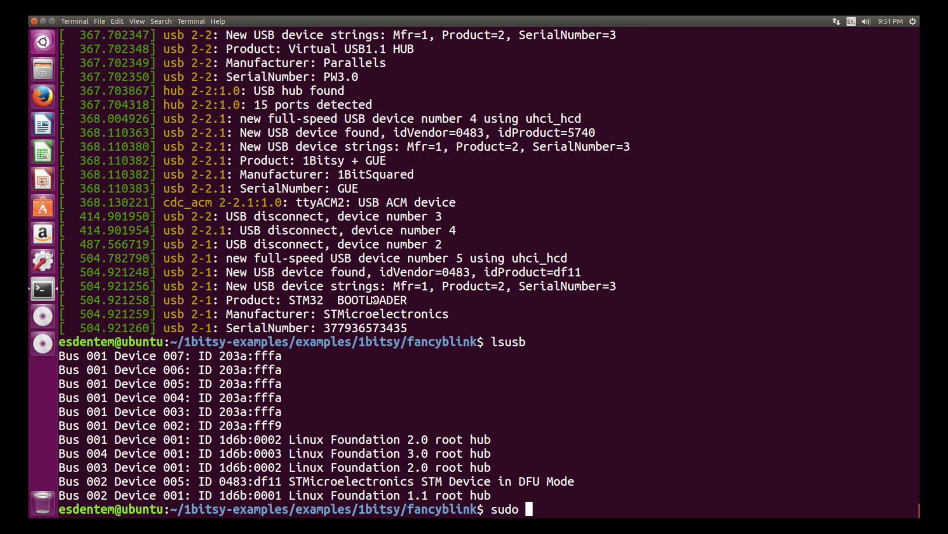
pyautogui.write('apt-get i')
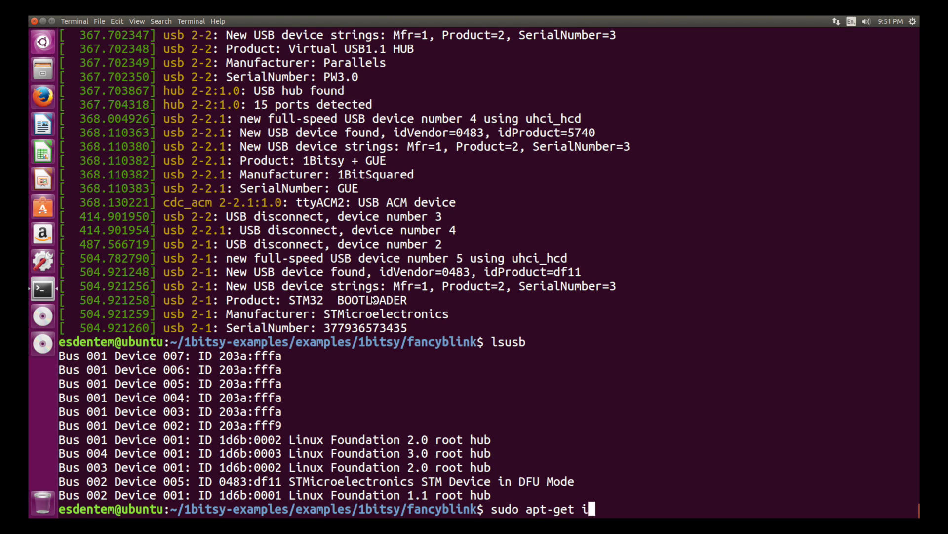
pyautogui.write('nstall dfu-uti')
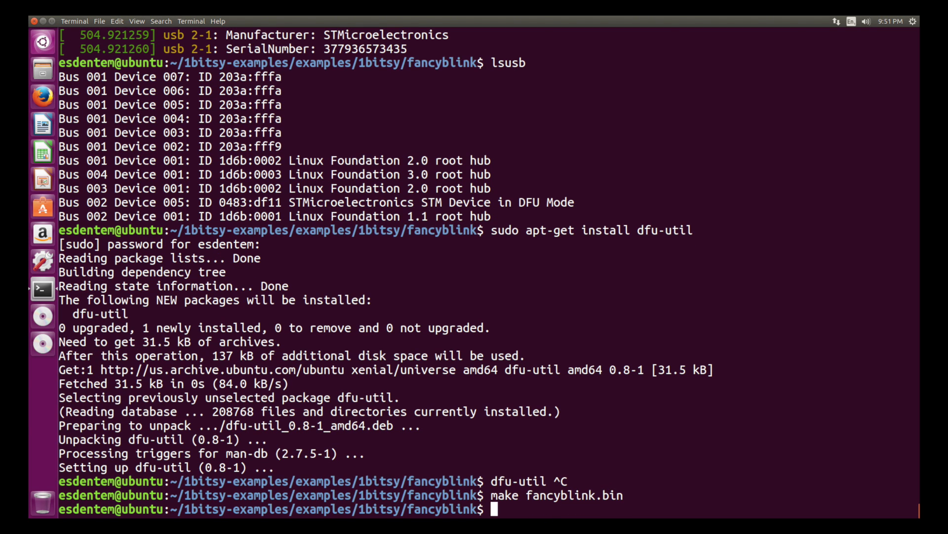
# - List the build files and start the dfu-util command targeting device 0483:df11
pyautogui.write('ls')
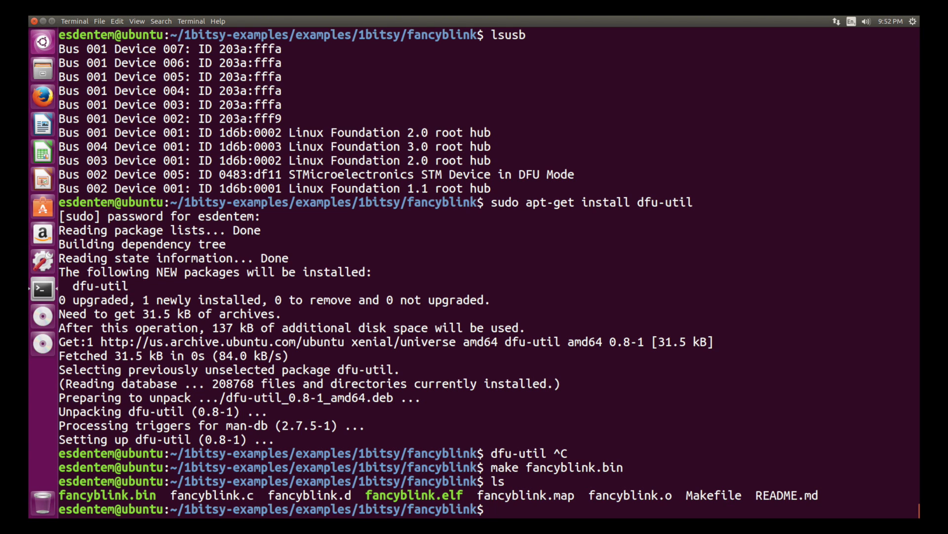
pyautogui.write('dfu-util')
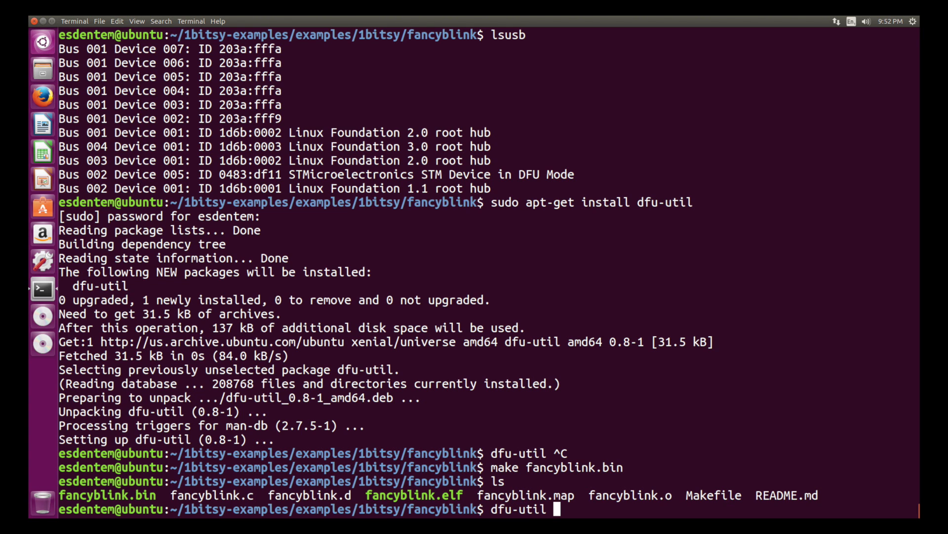
pyautogui.write('-d')
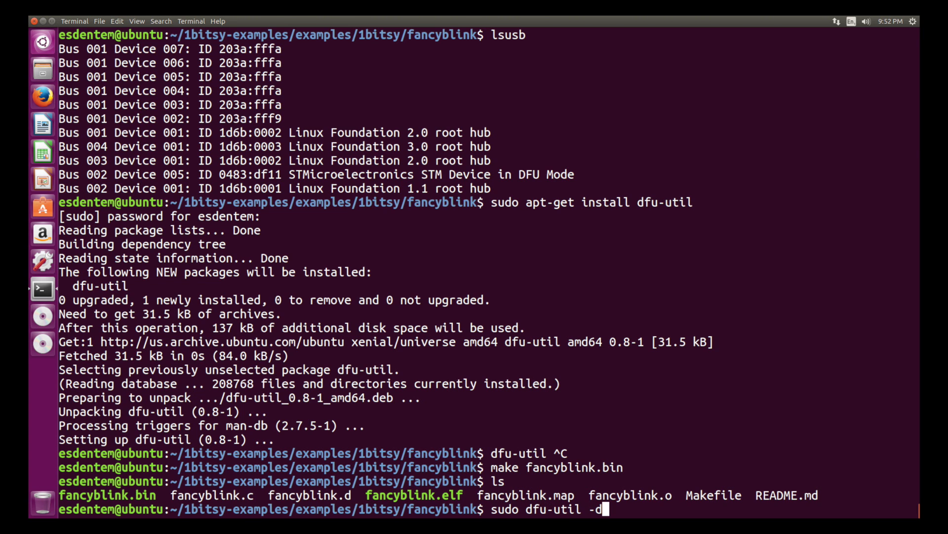
pyautogui.write('04')
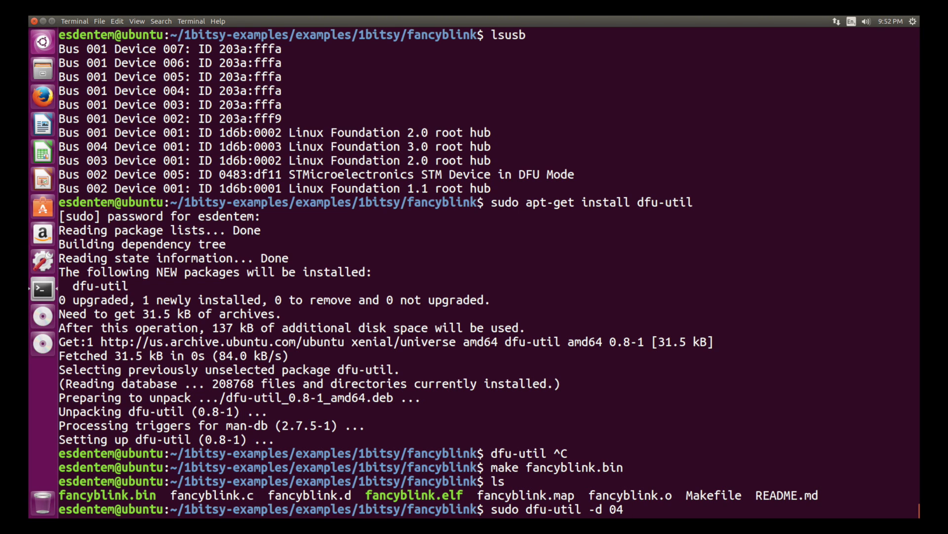
pyautogui.write('83')
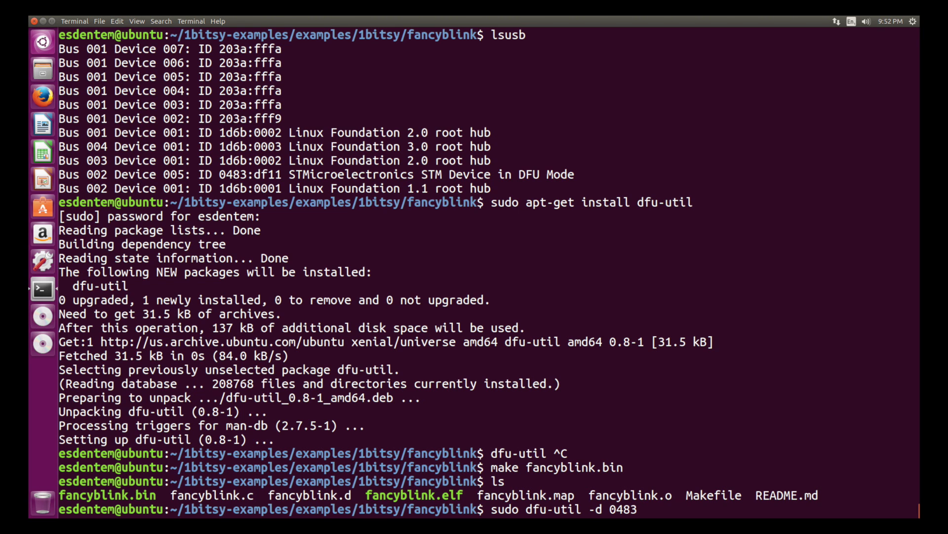
pyautogui.write(':')
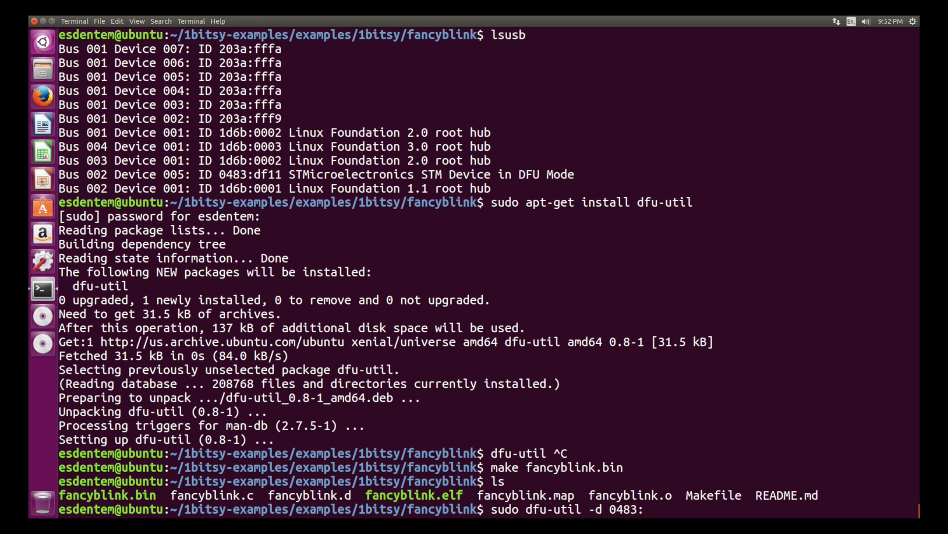
pyautogui.write('df11')
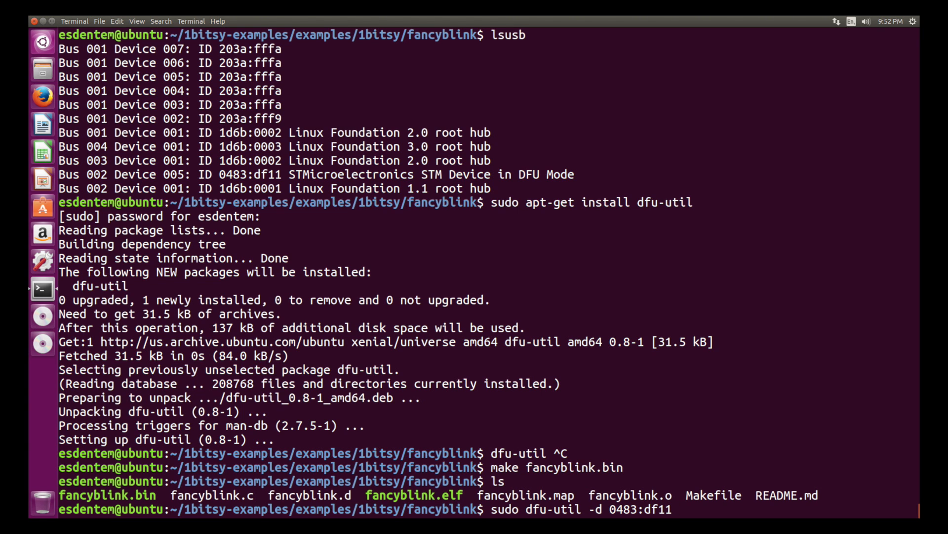
# - Complete it with -c 1 -a 0 -s 0x08000000:leave -D fancyblink.bin
pyautogui.write('-c 1 -a')
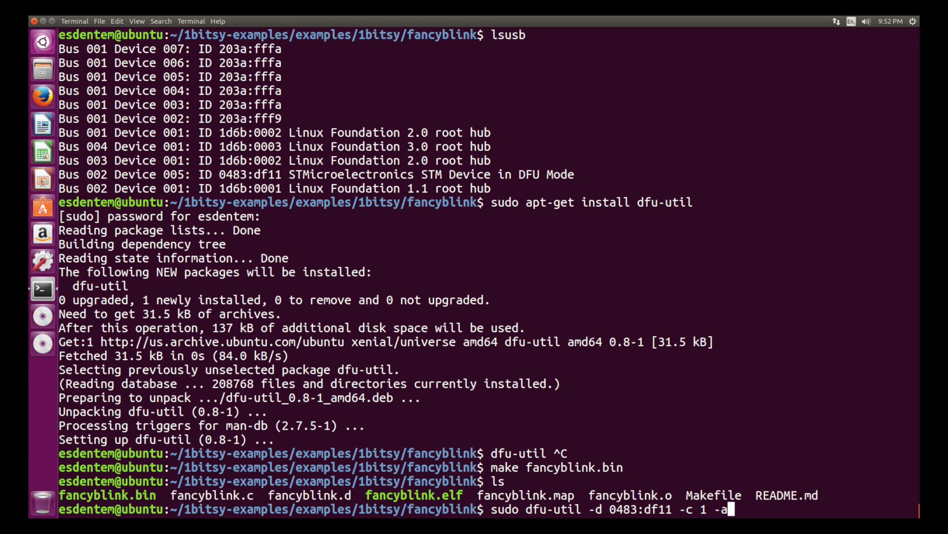
pyautogui.write('0')
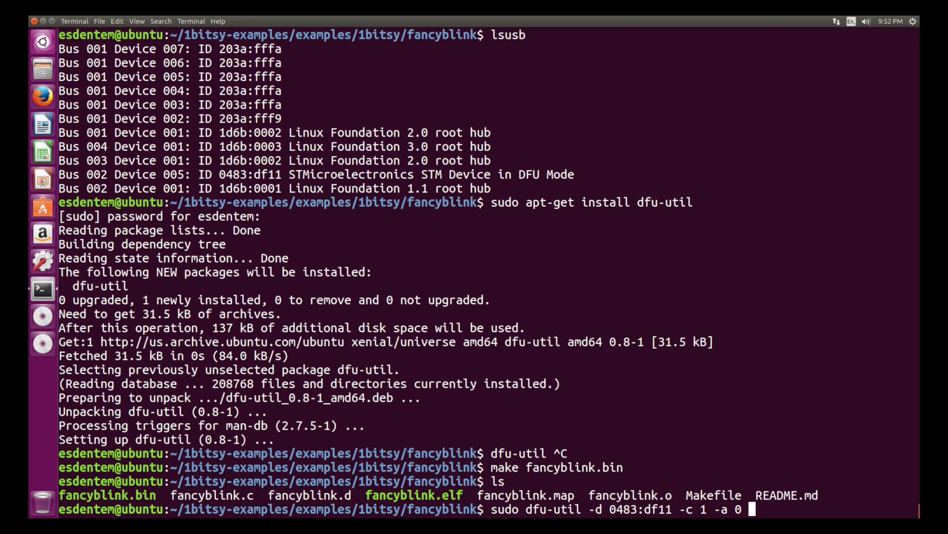
pyautogui.write('-s 0x08')
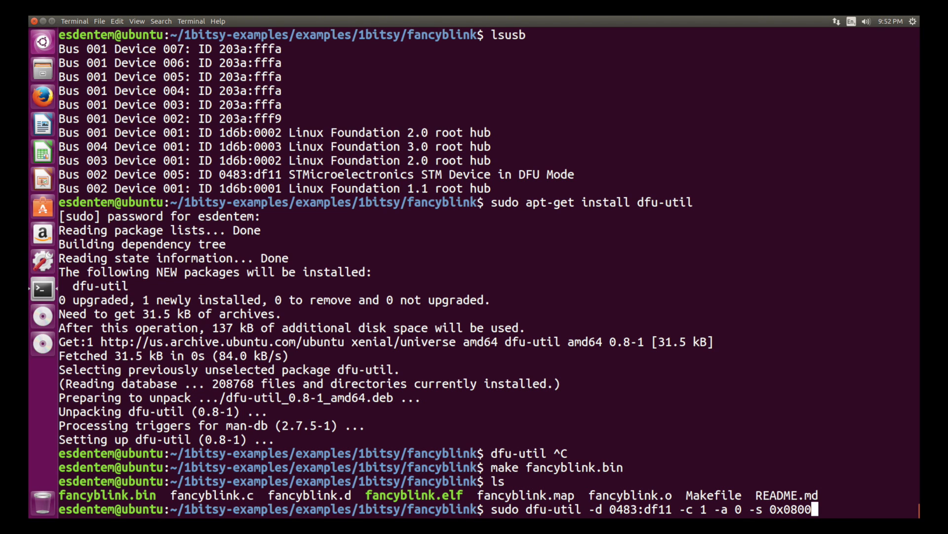
pyautogui.write('0000')
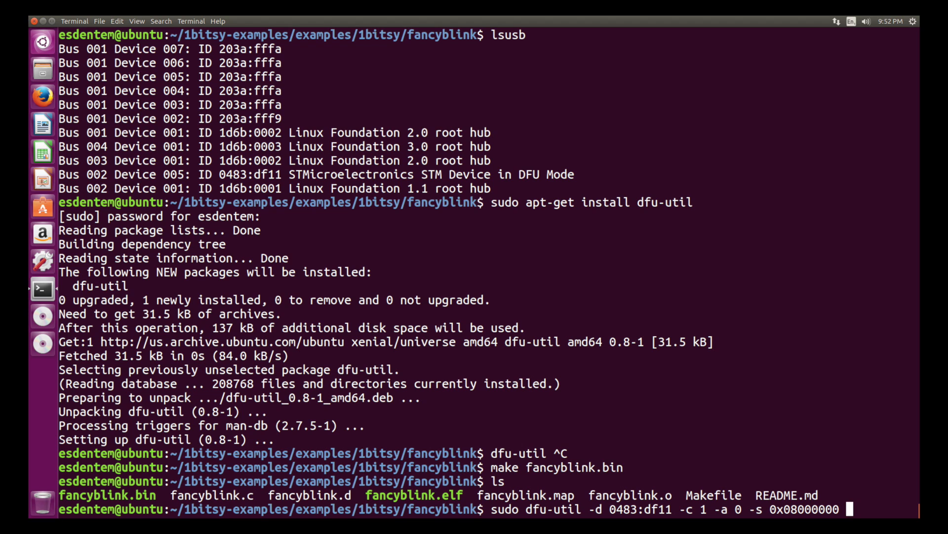
pyautogui.write(':leave')
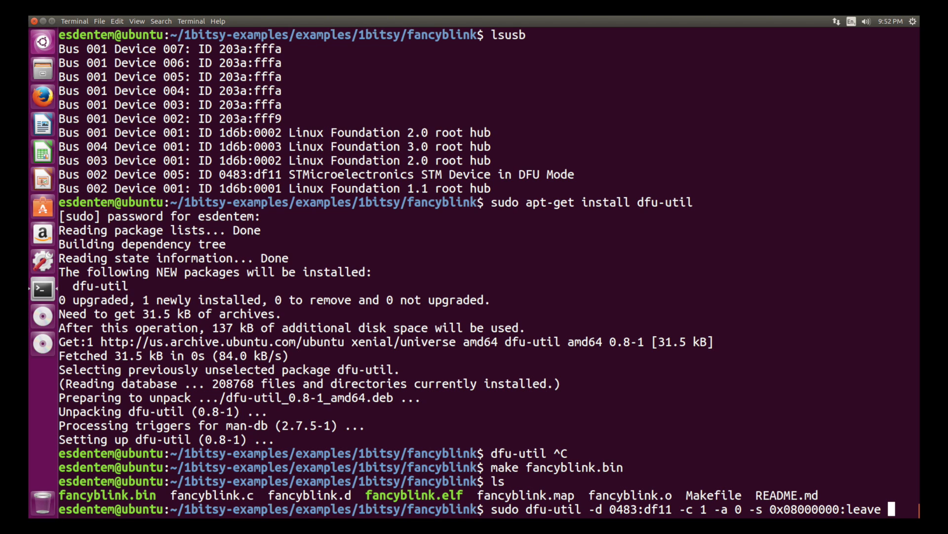
pyautogui.write('-D')
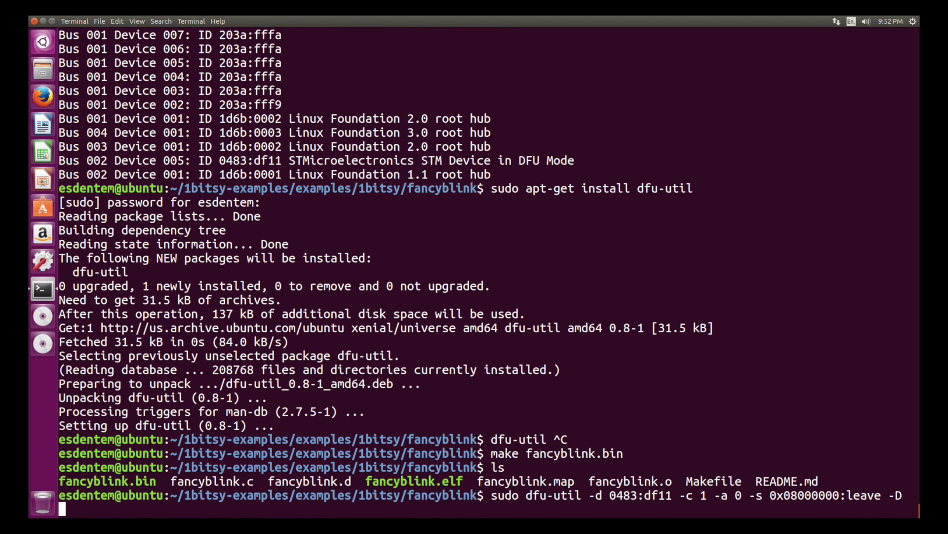